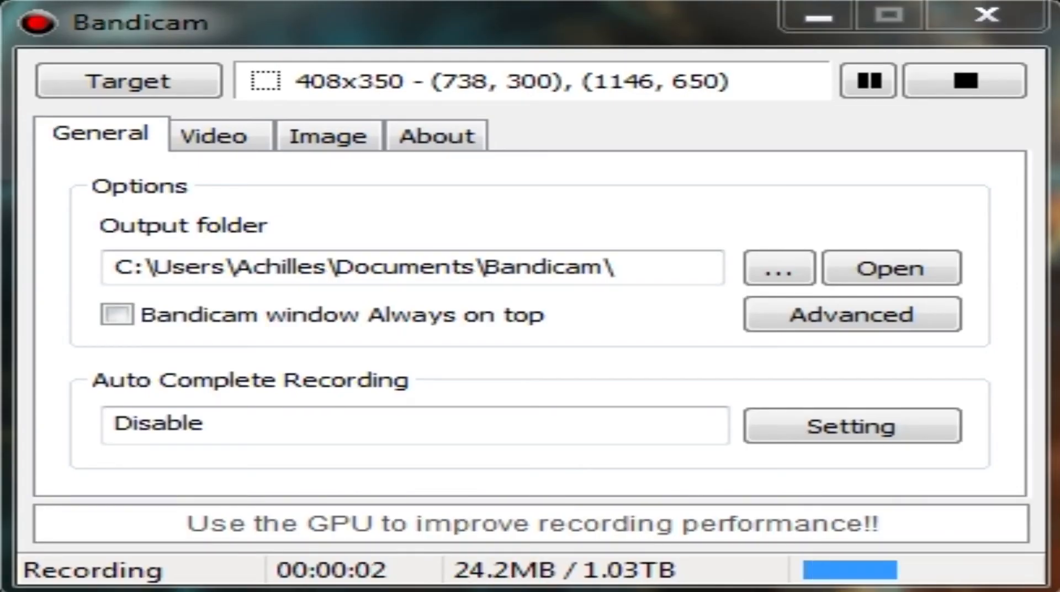
{"action": "mouse_move", "coordinate": [524, 35]}
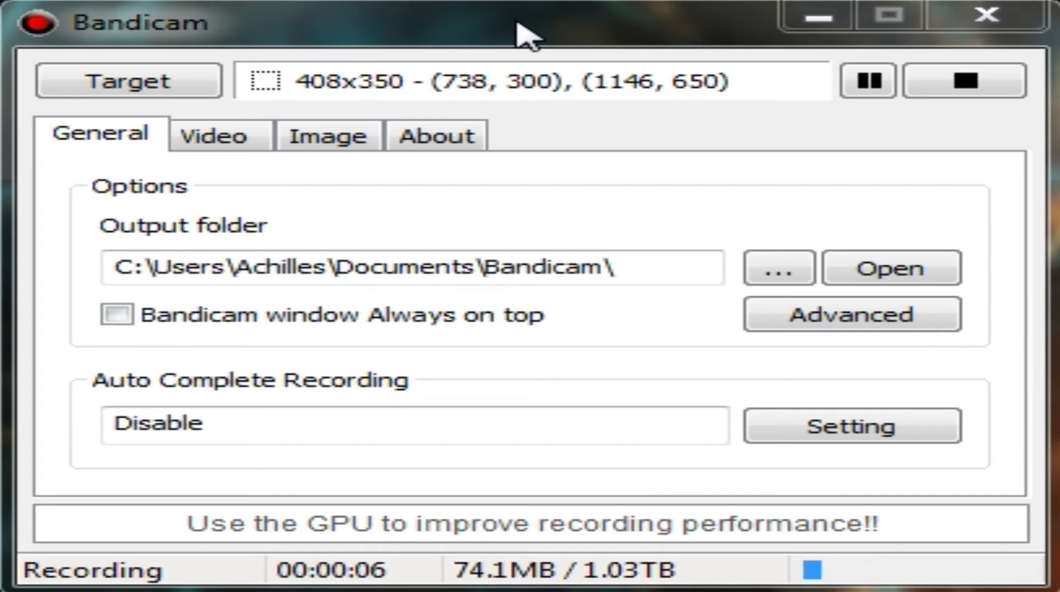
{"action": "mouse_move", "coordinate": [593, 168]}
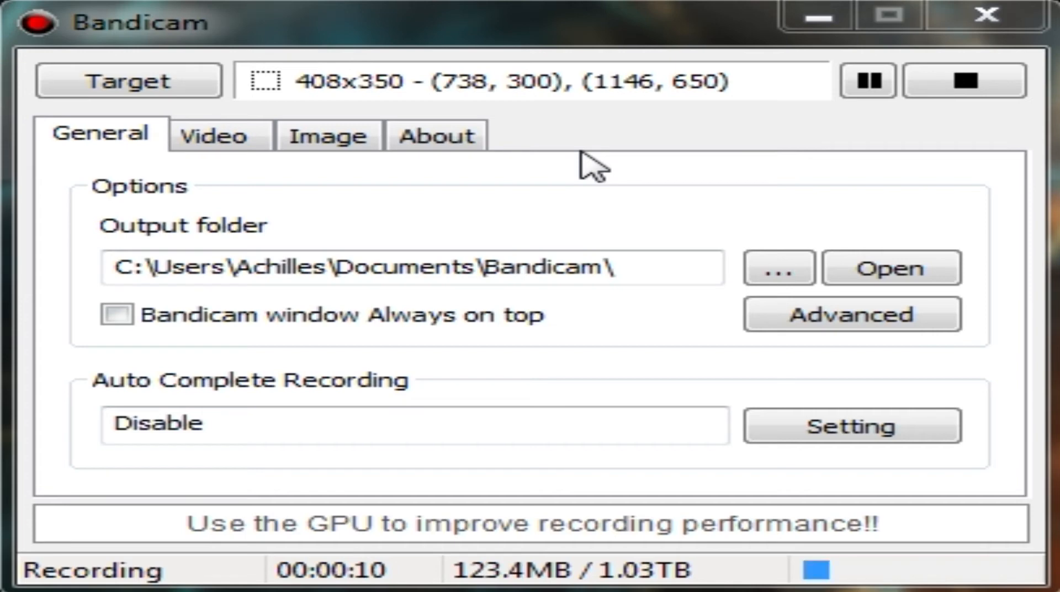
{"action": "mouse_move", "coordinate": [571, 233]}
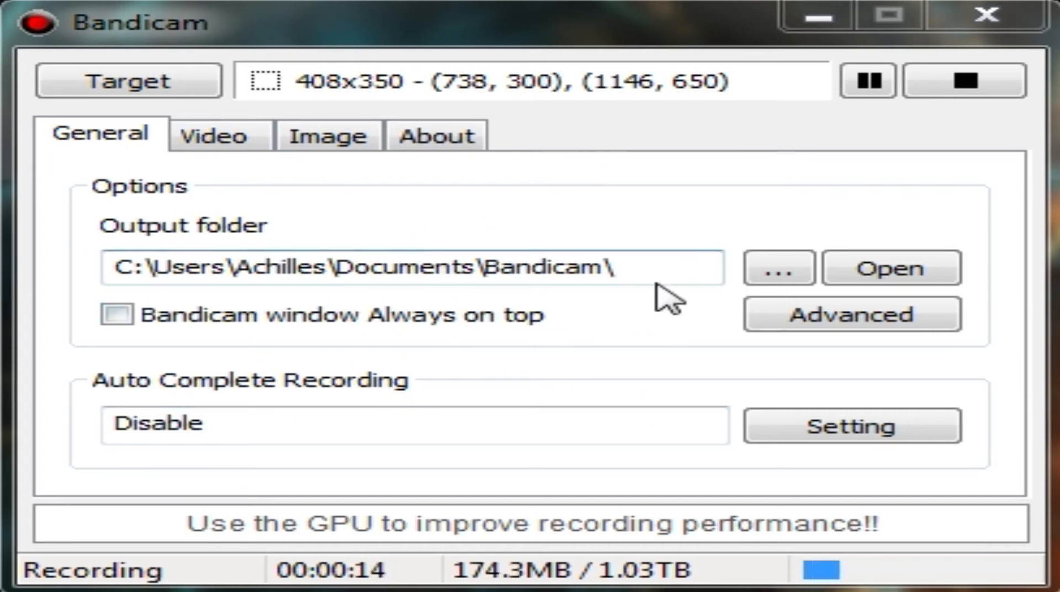
{"action": "mouse_move", "coordinate": [777, 196]}
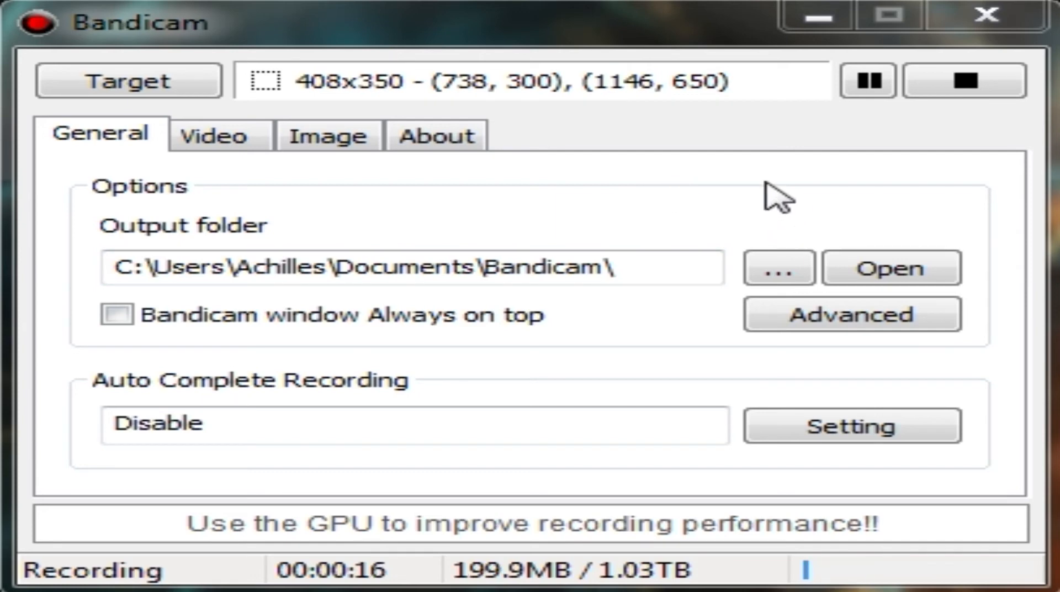
{"action": "mouse_move", "coordinate": [649, 156]}
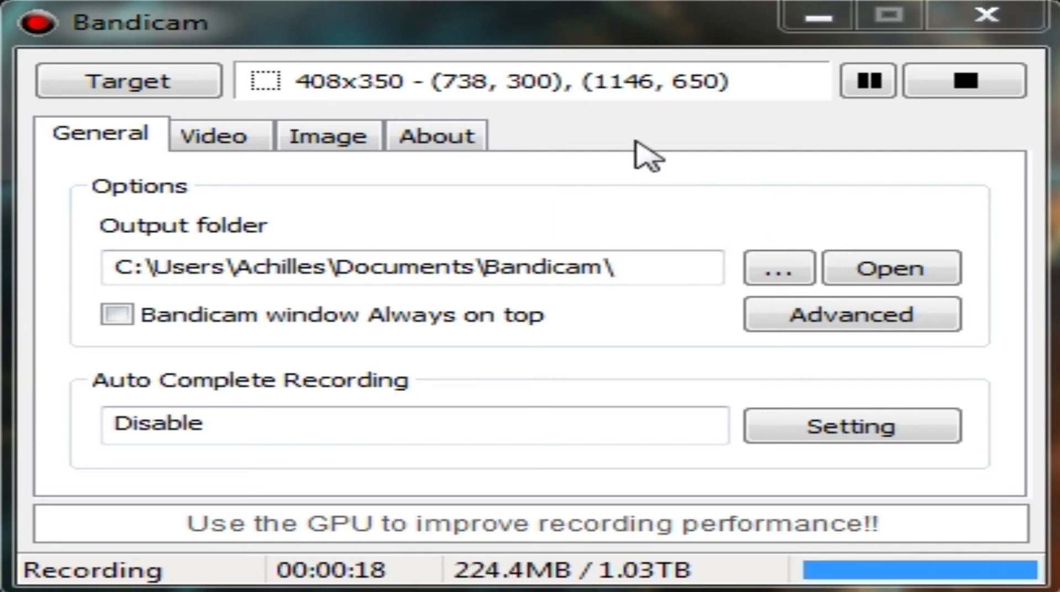
{"action": "mouse_move", "coordinate": [683, 162]}
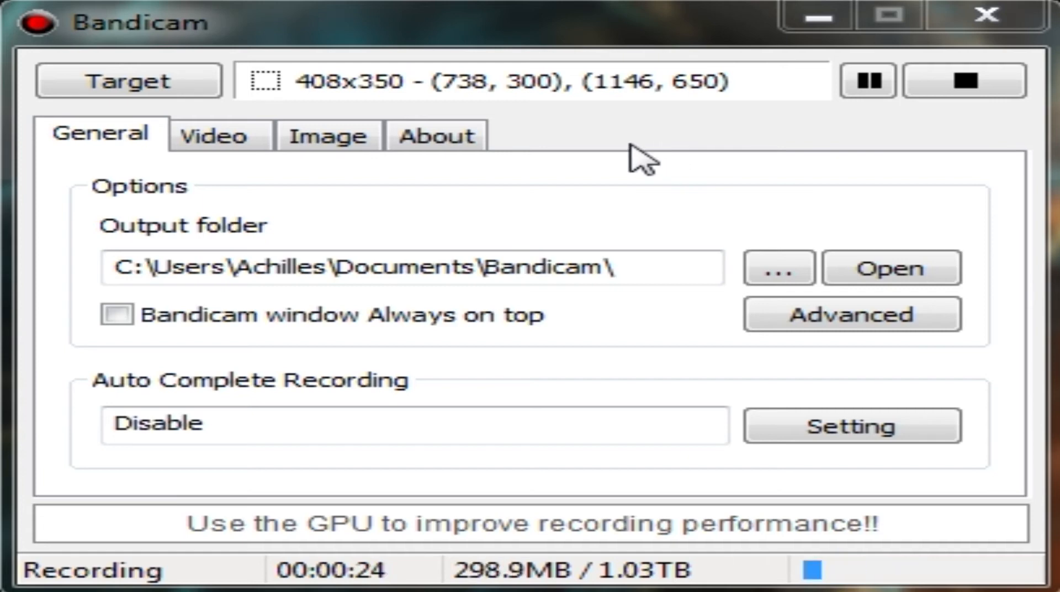
Show Record settings Options with High recording priority and Skip recording unchecked
{"action": "left_click", "coordinate": [117, 315]}
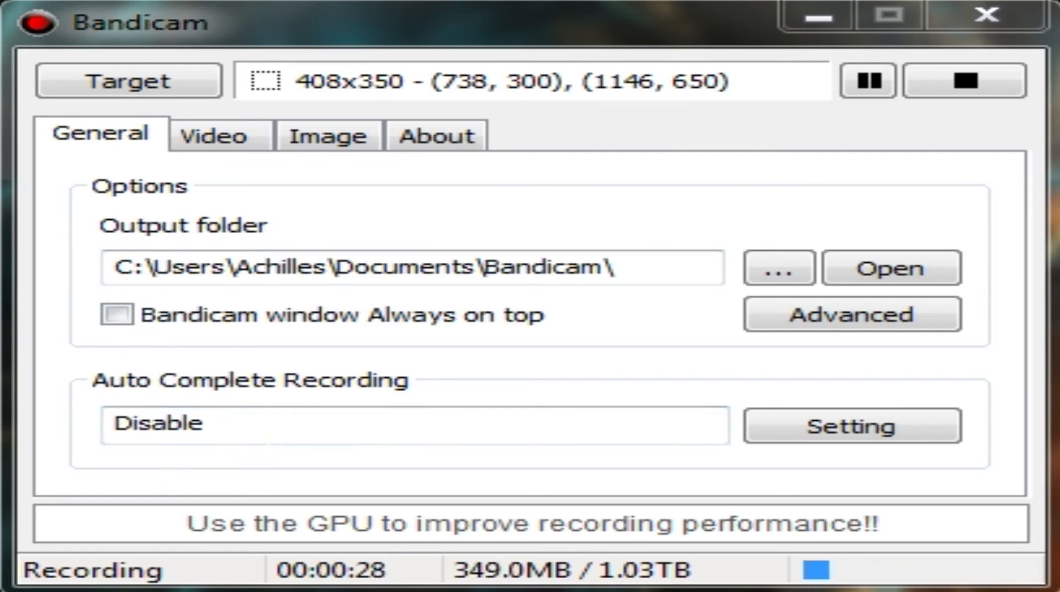
{"action": "mouse_move", "coordinate": [343, 422]}
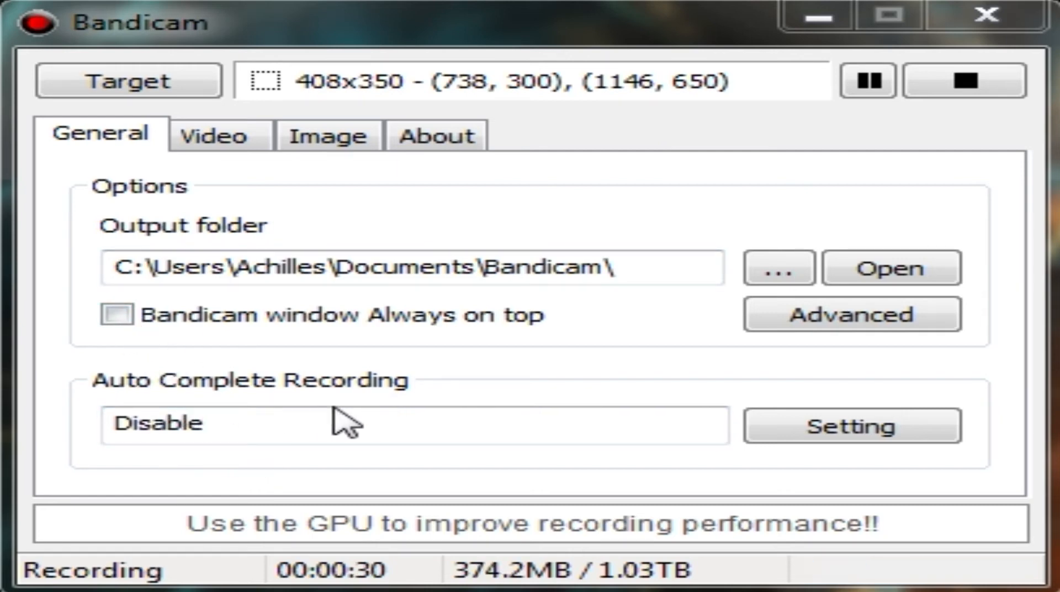
{"action": "left_click", "coordinate": [117, 314]}
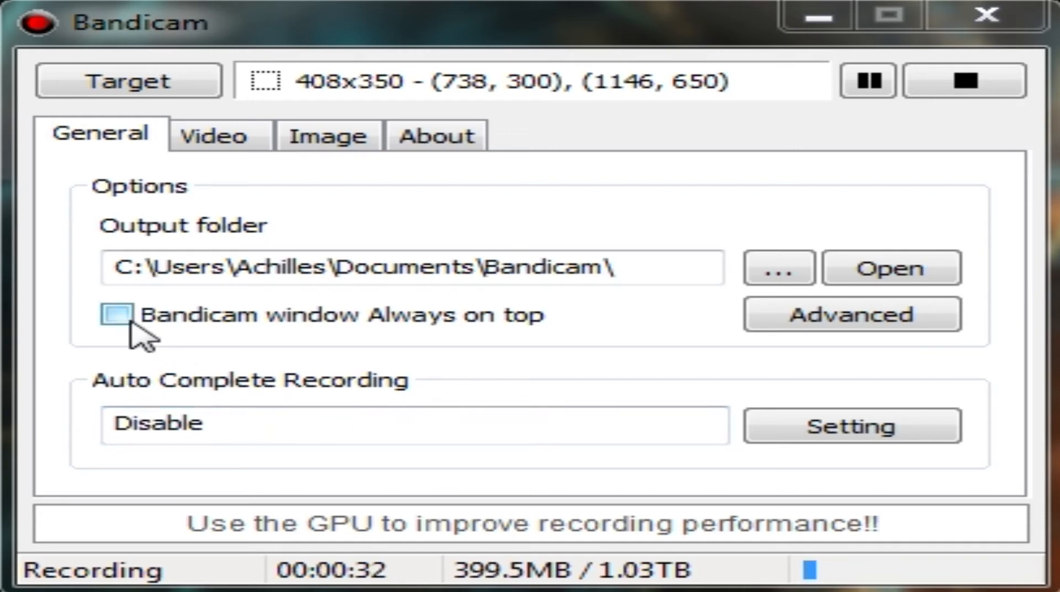
{"action": "mouse_move", "coordinate": [189, 342]}
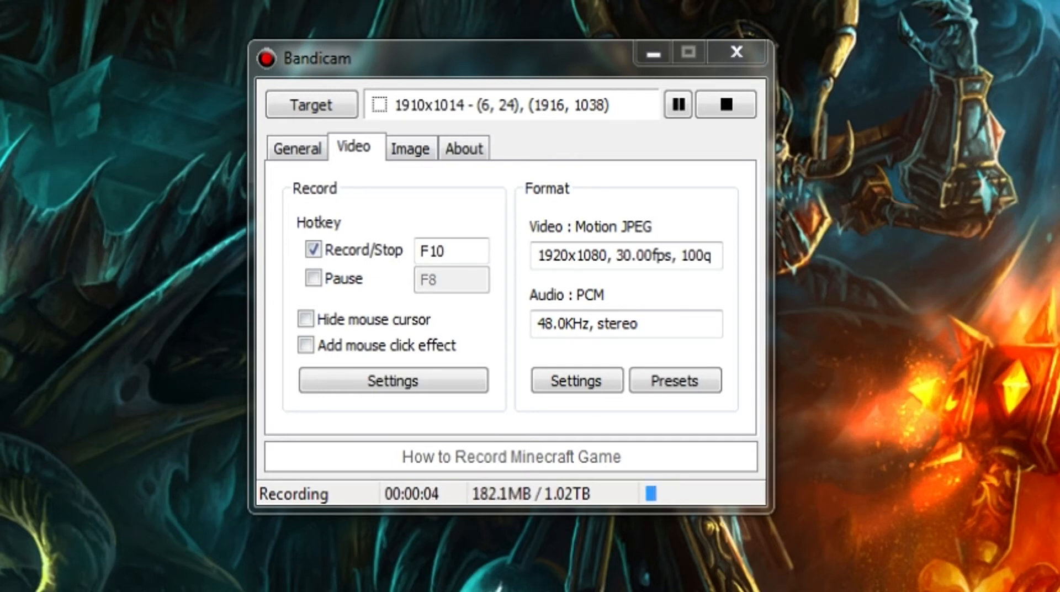
{"action": "mouse_move", "coordinate": [984, 135]}
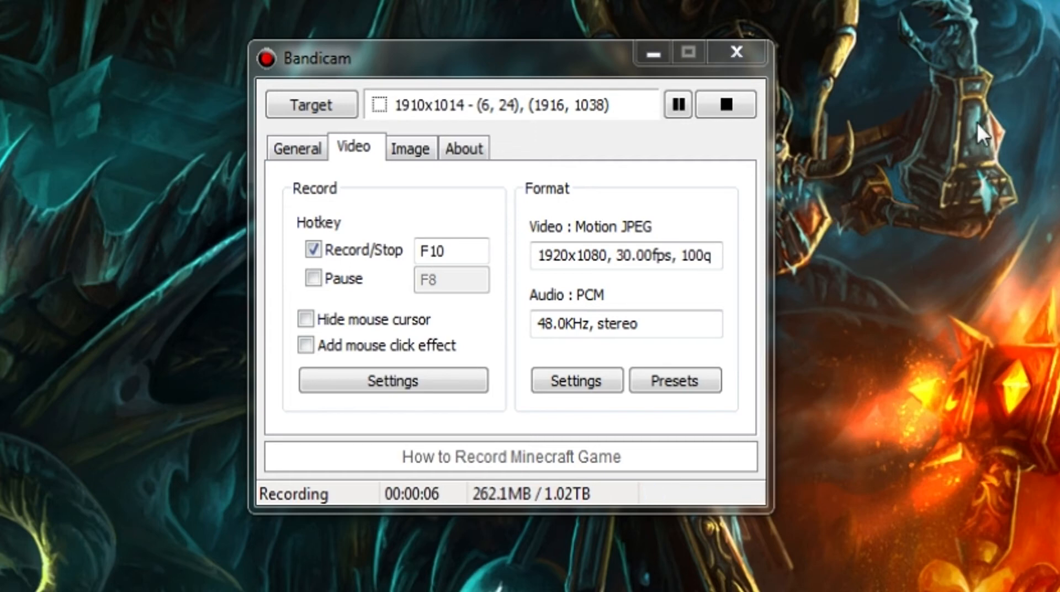
{"action": "mouse_move", "coordinate": [655, 253]}
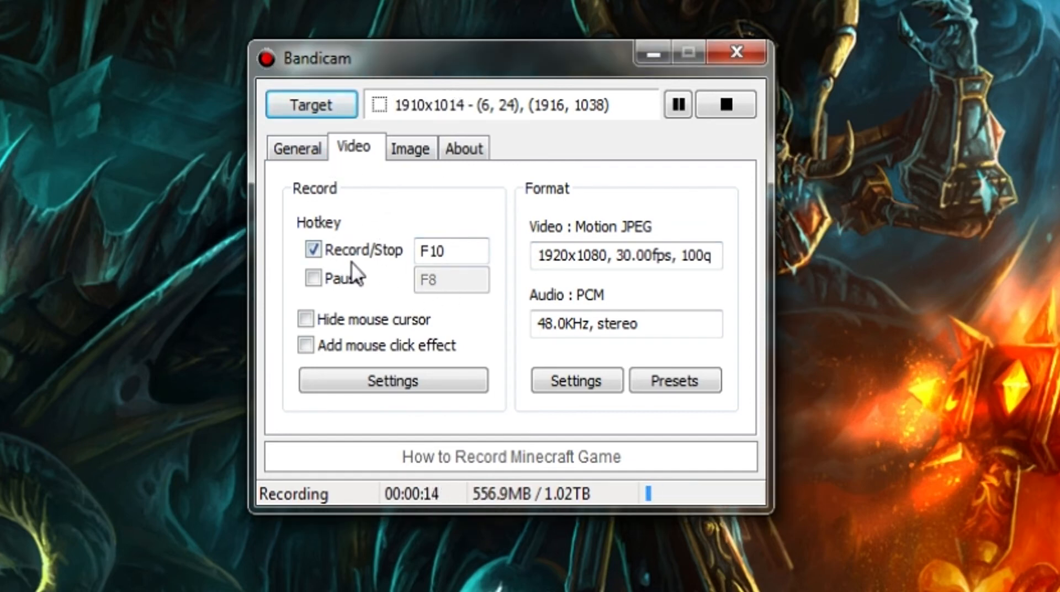
{"action": "left_click", "coordinate": [450, 251]}
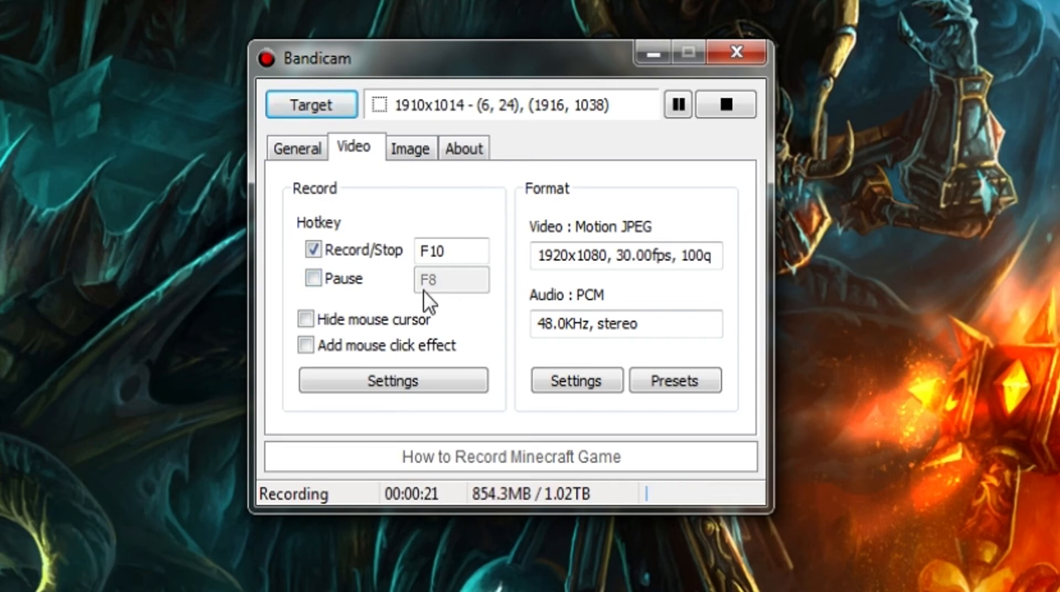
{"action": "left_click", "coordinate": [305, 318]}
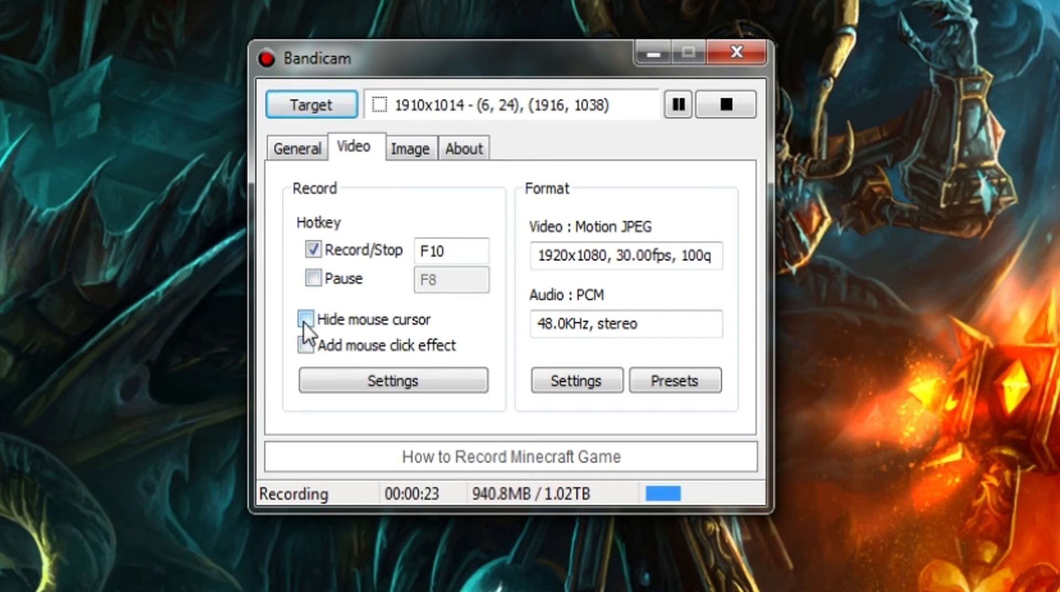
{"action": "left_click", "coordinate": [305, 318]}
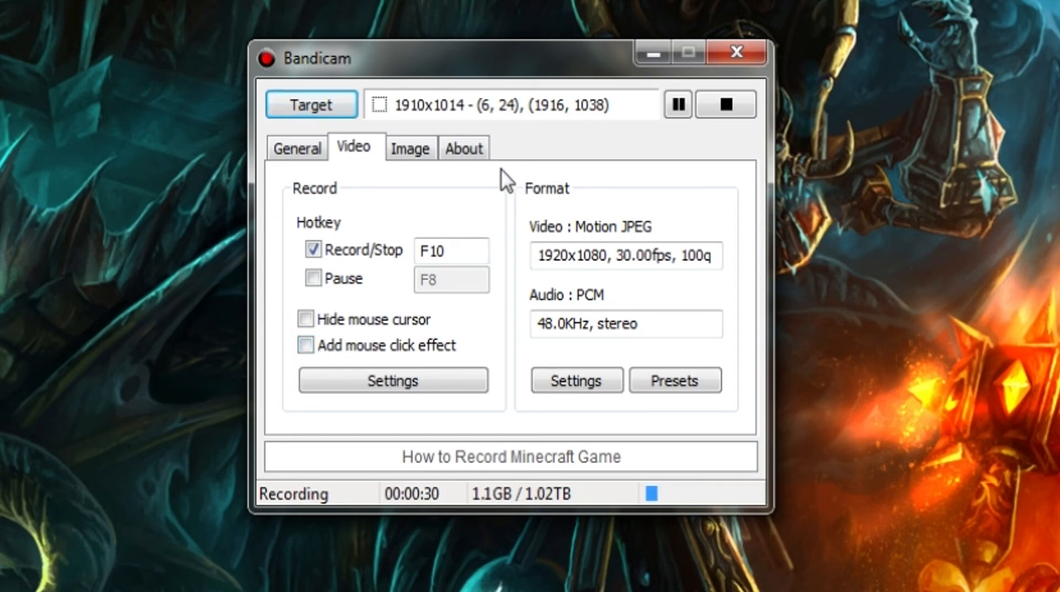
{"action": "mouse_move", "coordinate": [463, 216]}
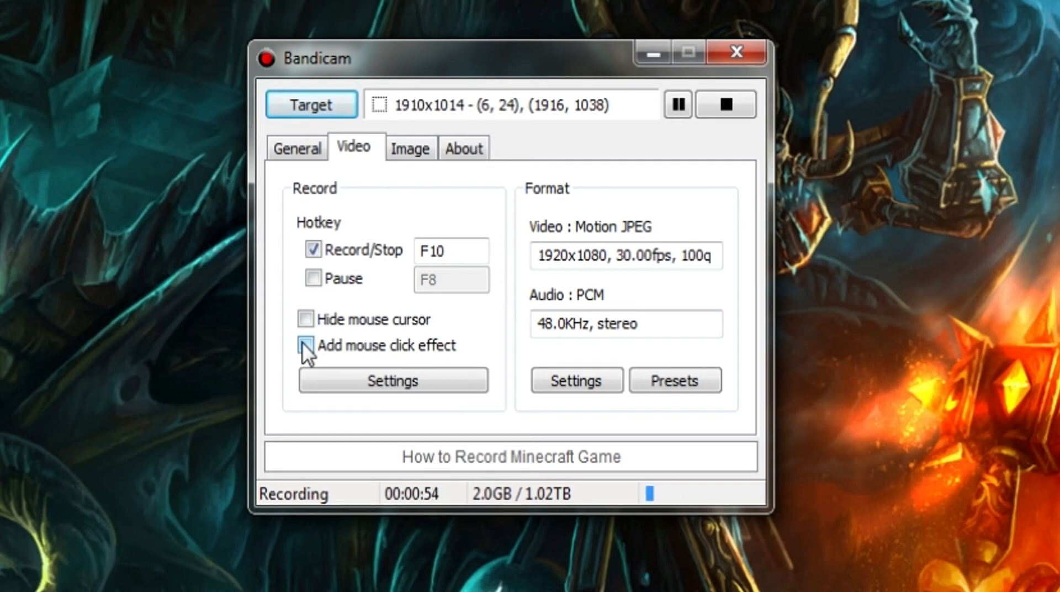
{"action": "left_click", "coordinate": [306, 345]}
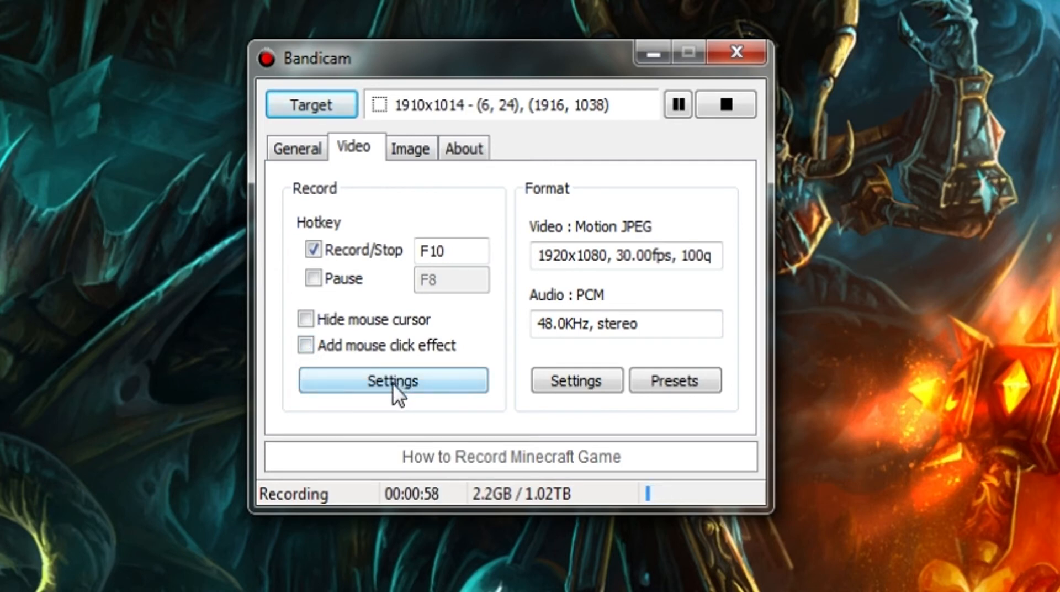
{"action": "left_click", "coordinate": [391, 380]}
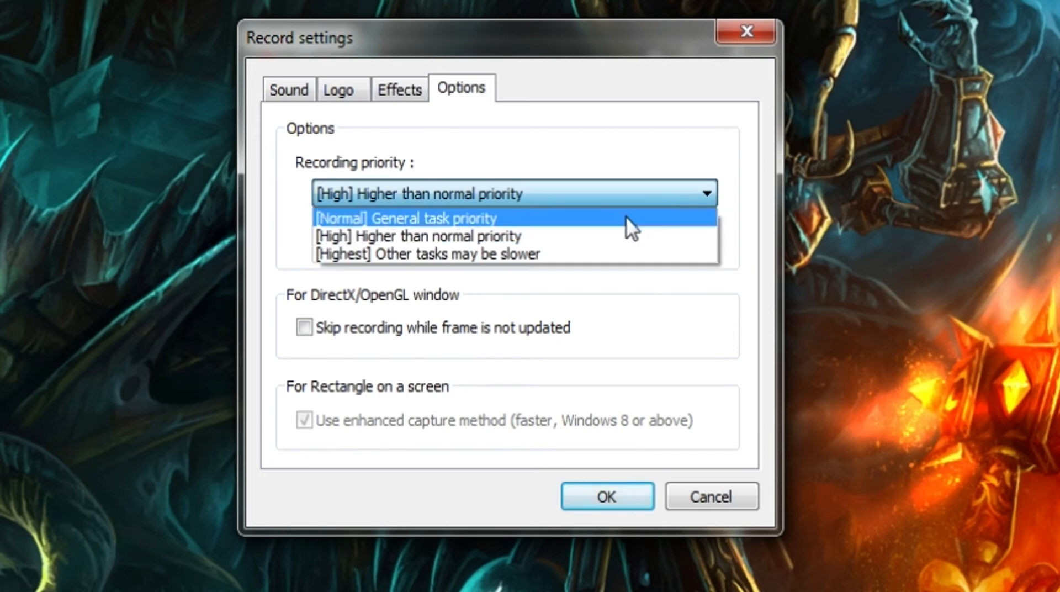
{"action": "mouse_move", "coordinate": [573, 235]}
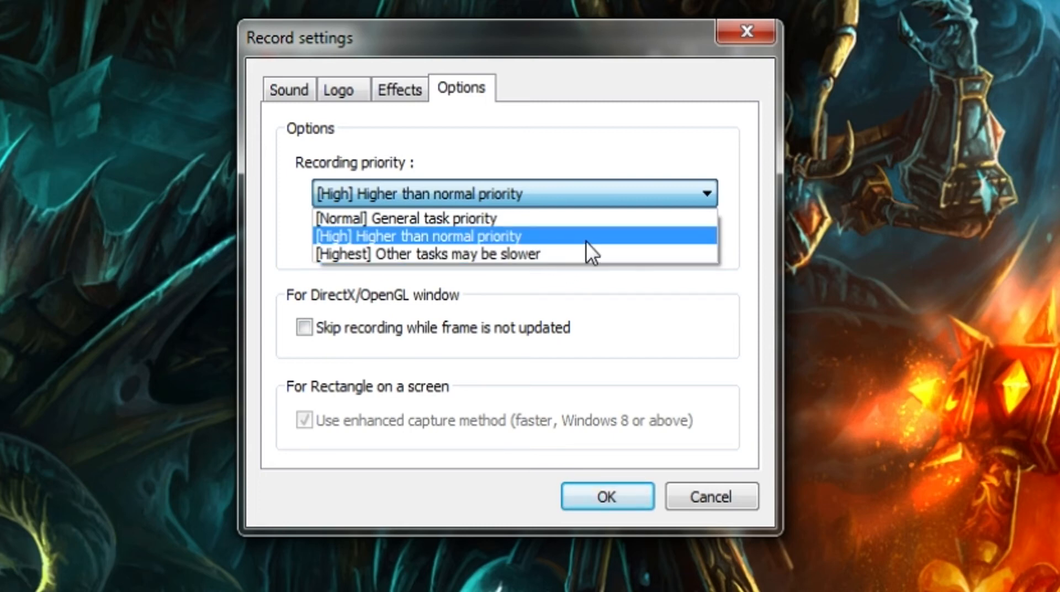
{"action": "left_click", "coordinate": [418, 235]}
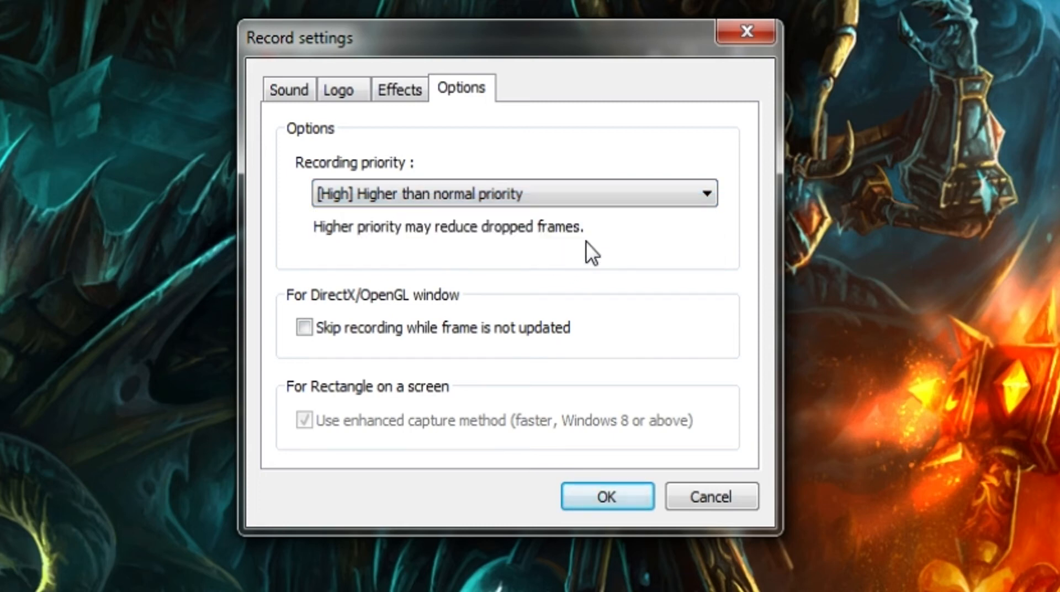
{"action": "mouse_move", "coordinate": [571, 264]}
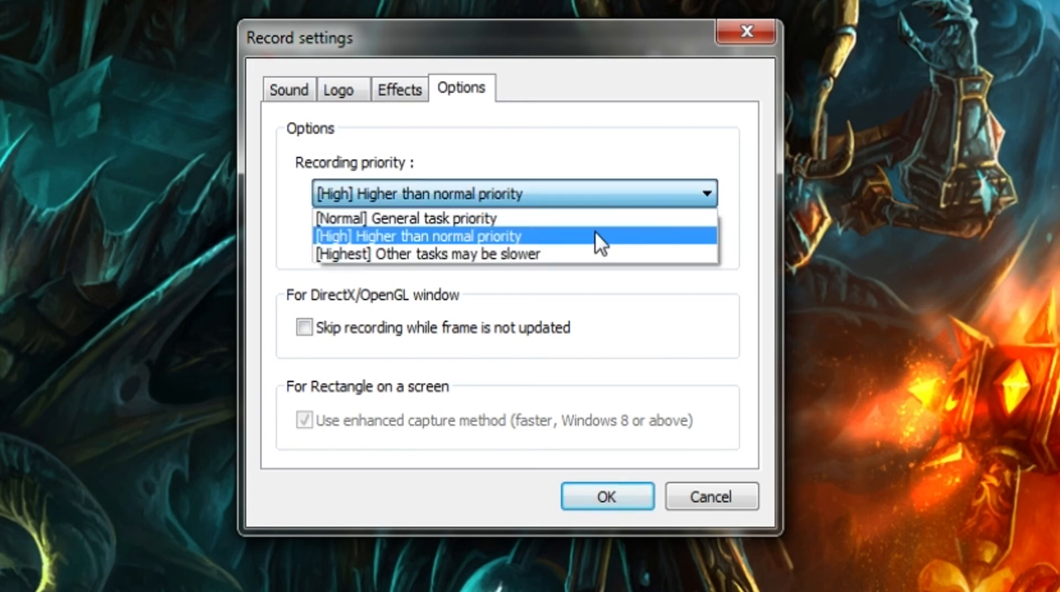
{"action": "mouse_move", "coordinate": [618, 223]}
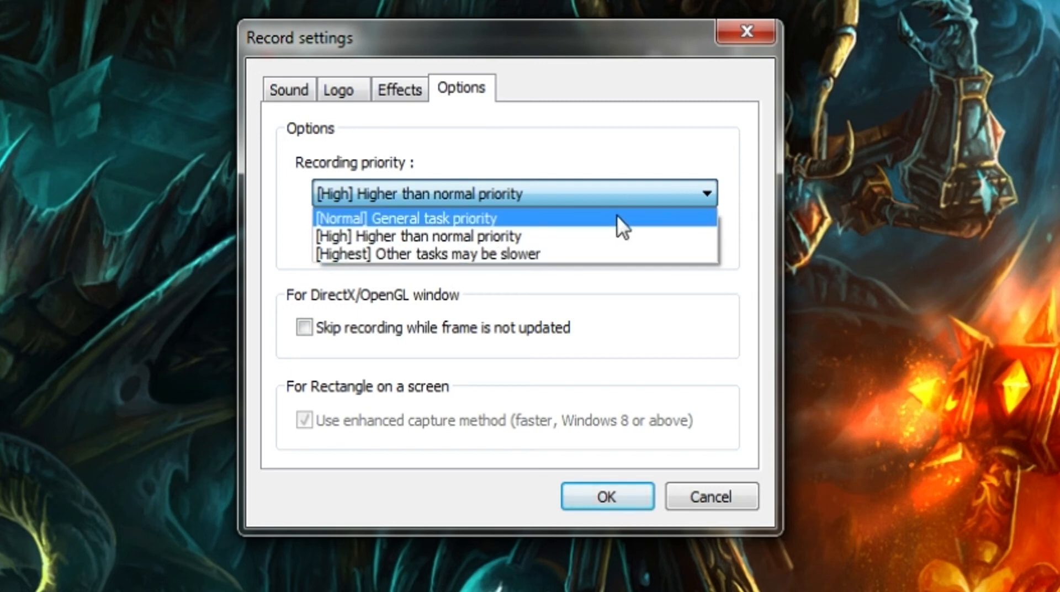
{"action": "left_click", "coordinate": [418, 237]}
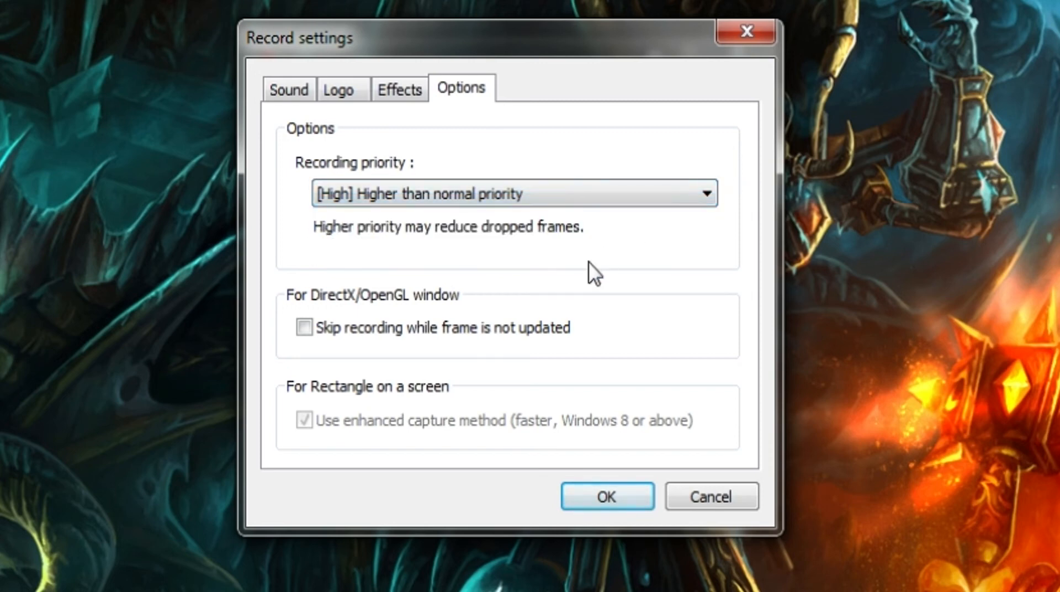
{"action": "mouse_move", "coordinate": [588, 284]}
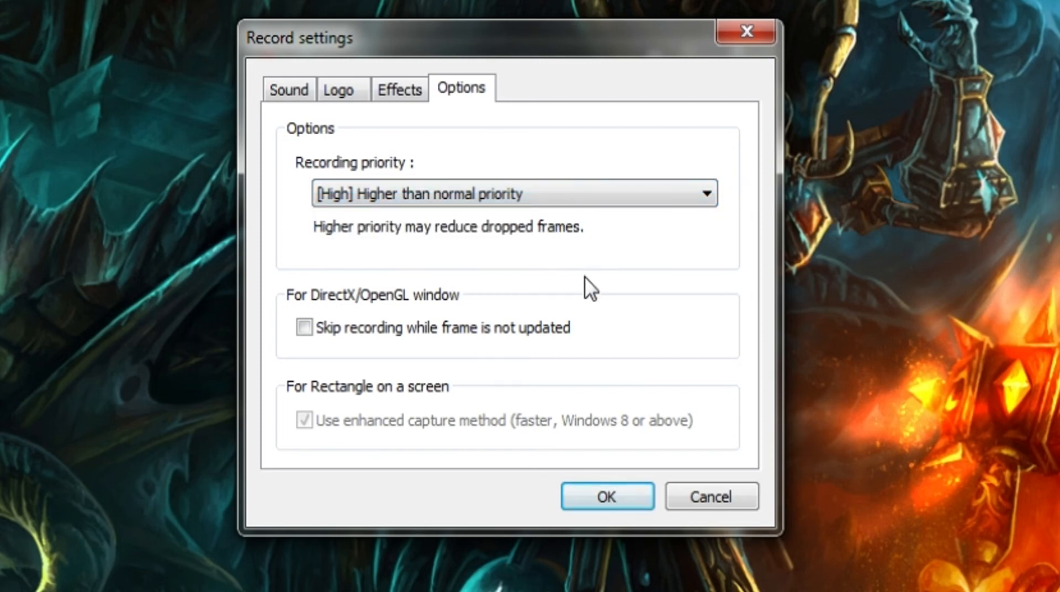
{"action": "left_click", "coordinate": [304, 328]}
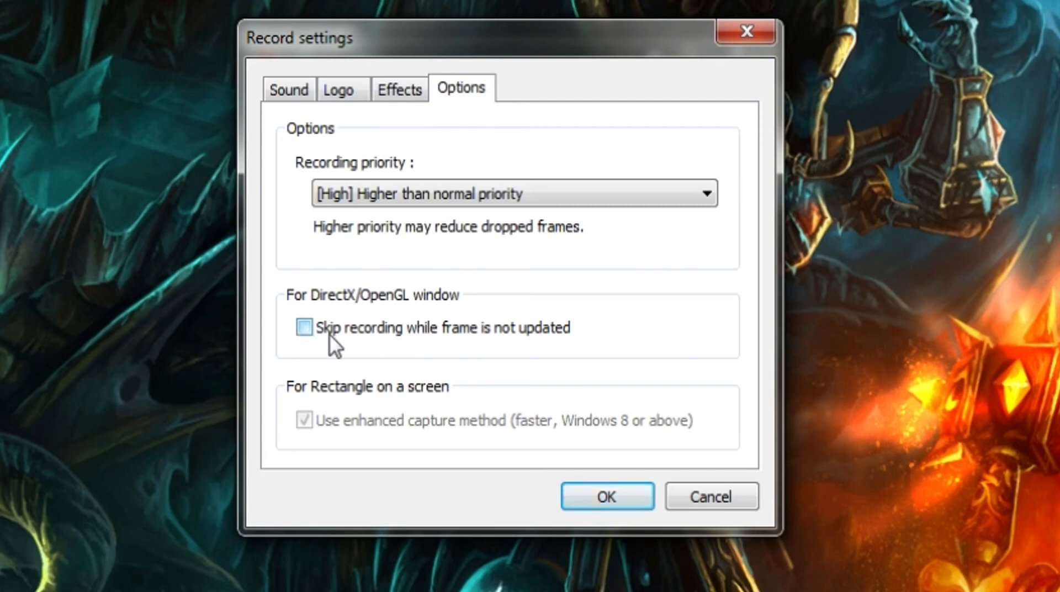
{"action": "mouse_move", "coordinate": [512, 340]}
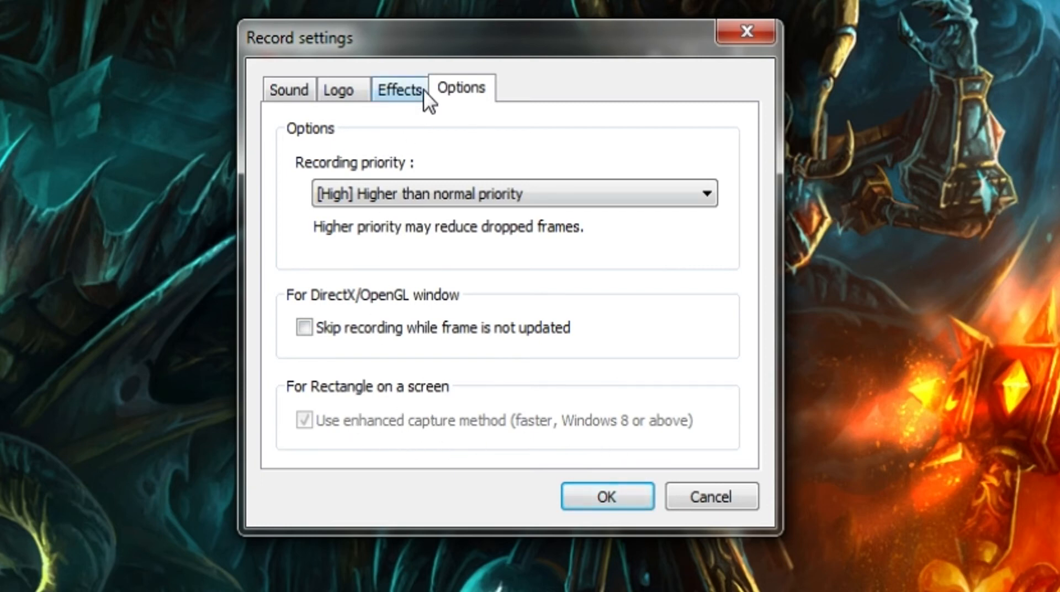
{"action": "mouse_move", "coordinate": [401, 102]}
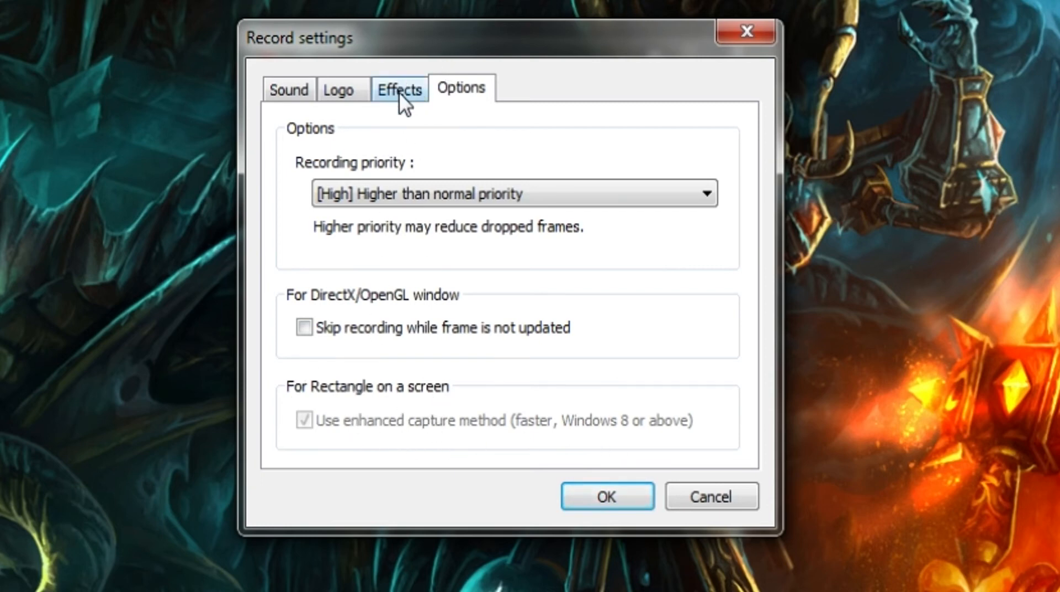
Show the Effects tab with mouse click, highlight and logo effects unchecked
{"action": "left_click", "coordinate": [398, 89]}
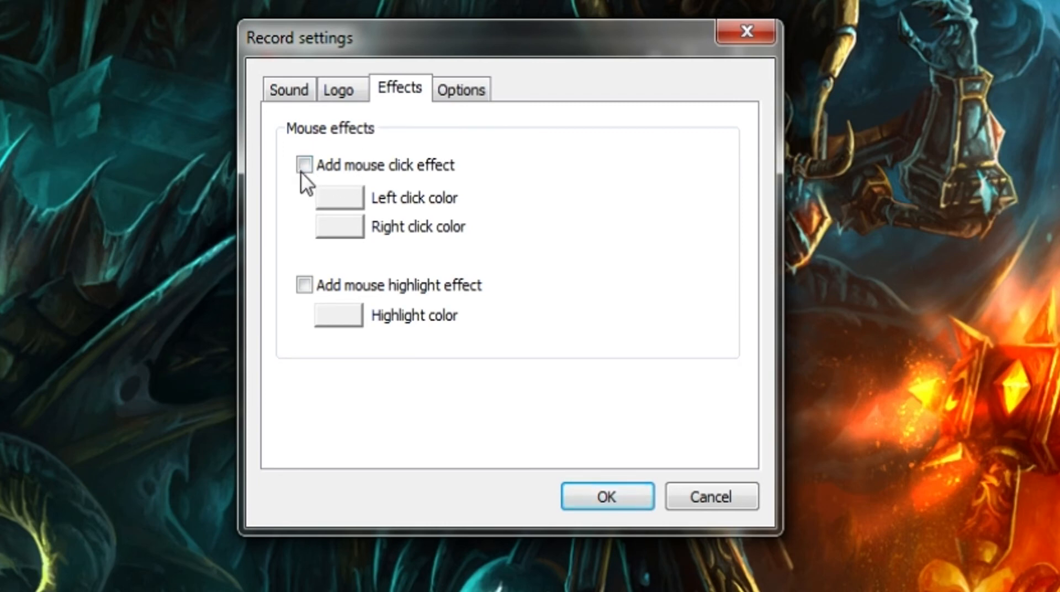
{"action": "mouse_move", "coordinate": [307, 226]}
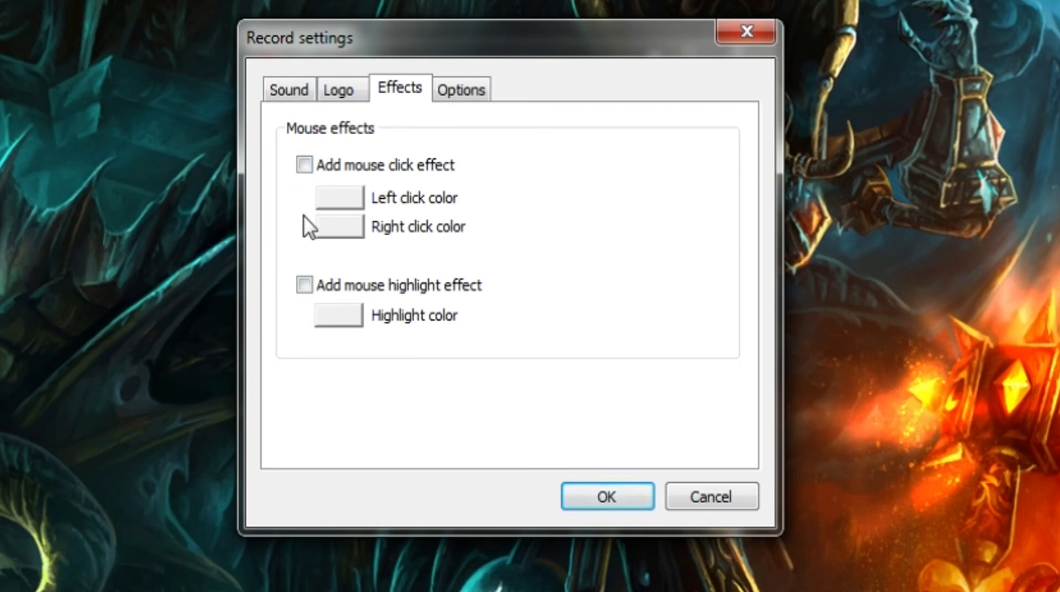
{"action": "left_click", "coordinate": [339, 89]}
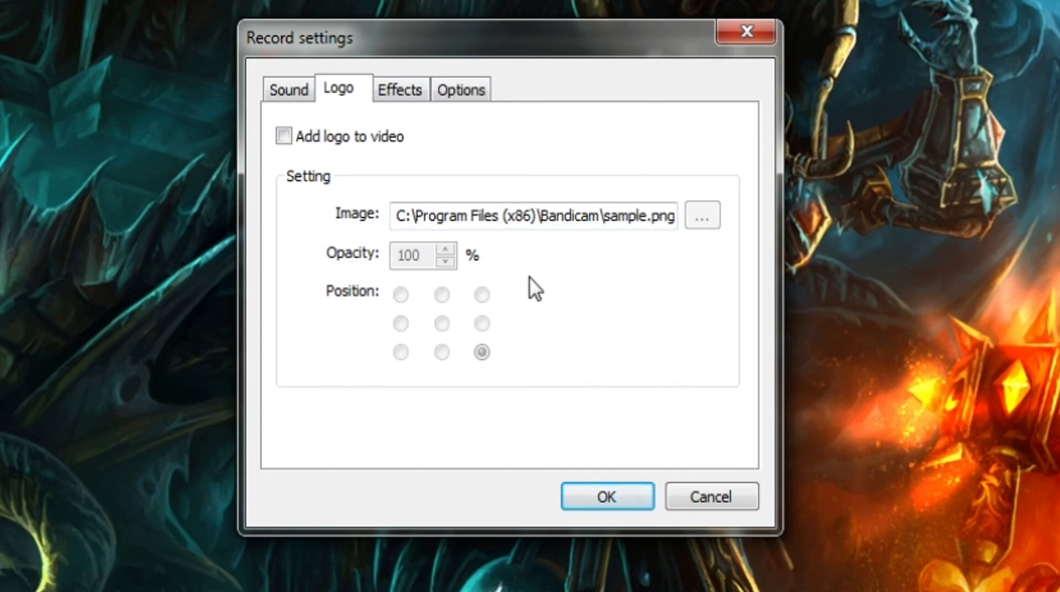
{"action": "mouse_move", "coordinate": [740, 282]}
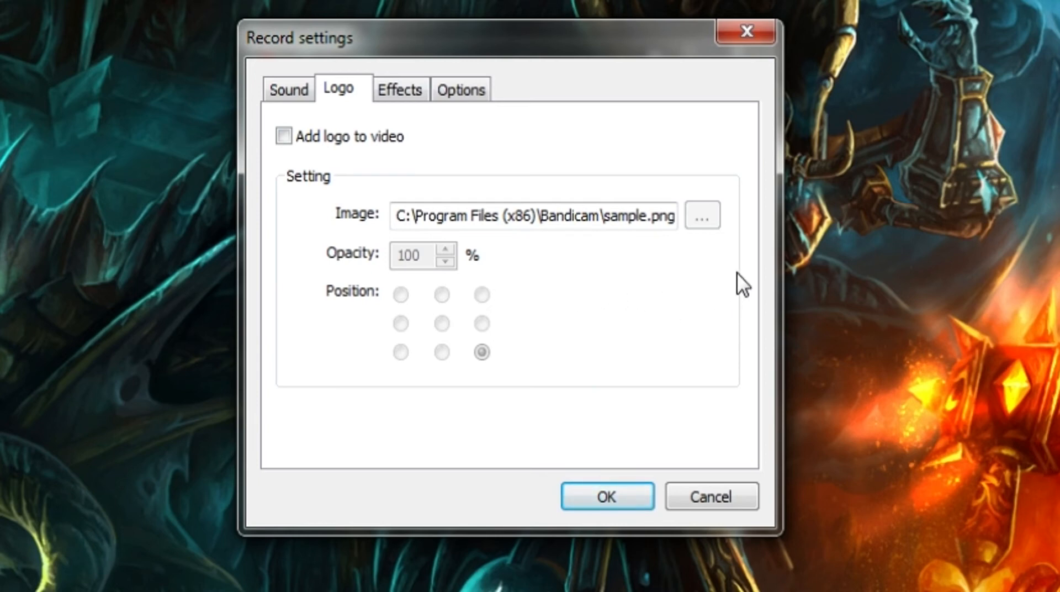
{"action": "mouse_move", "coordinate": [597, 313]}
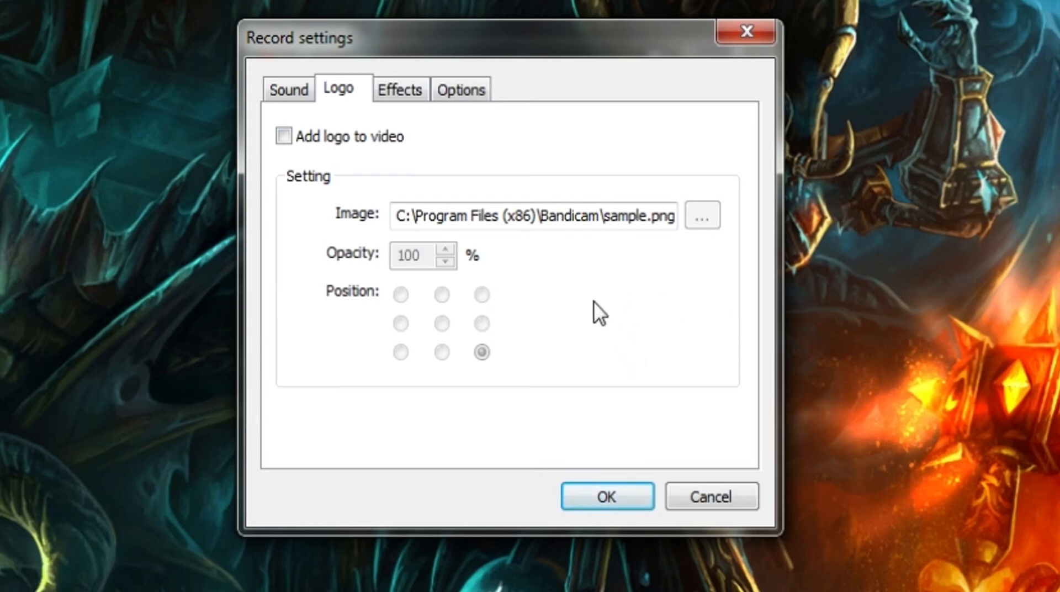
{"action": "mouse_move", "coordinate": [597, 323]}
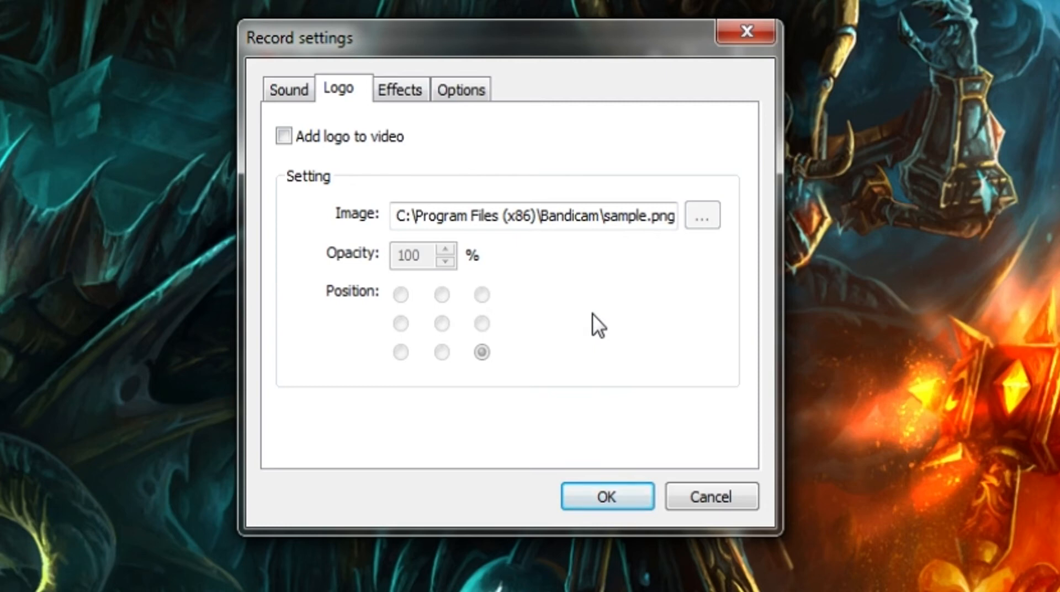
{"action": "mouse_move", "coordinate": [371, 80]}
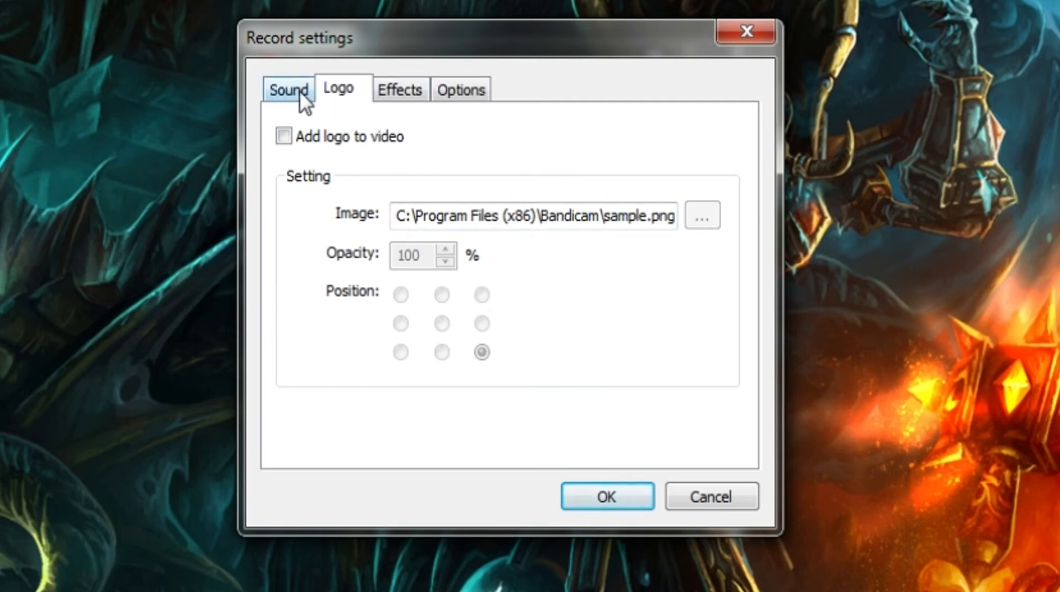
Show Sound settings with Samson microphone primary and Win7 sound secondary, and open microphone Setting
{"action": "left_click", "coordinate": [286, 89]}
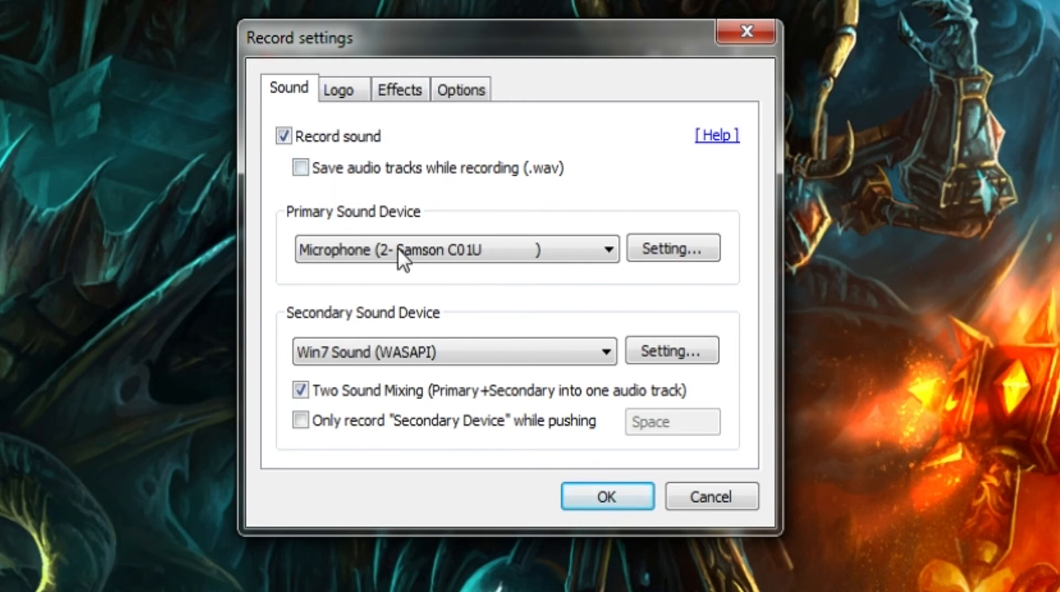
{"action": "mouse_move", "coordinate": [469, 300]}
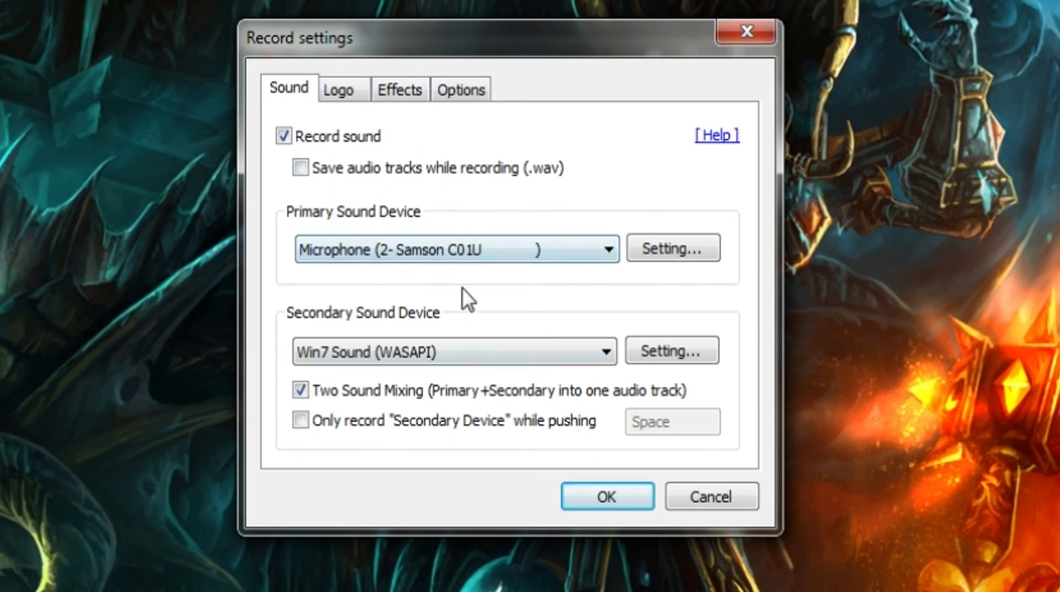
{"action": "mouse_move", "coordinate": [504, 391]}
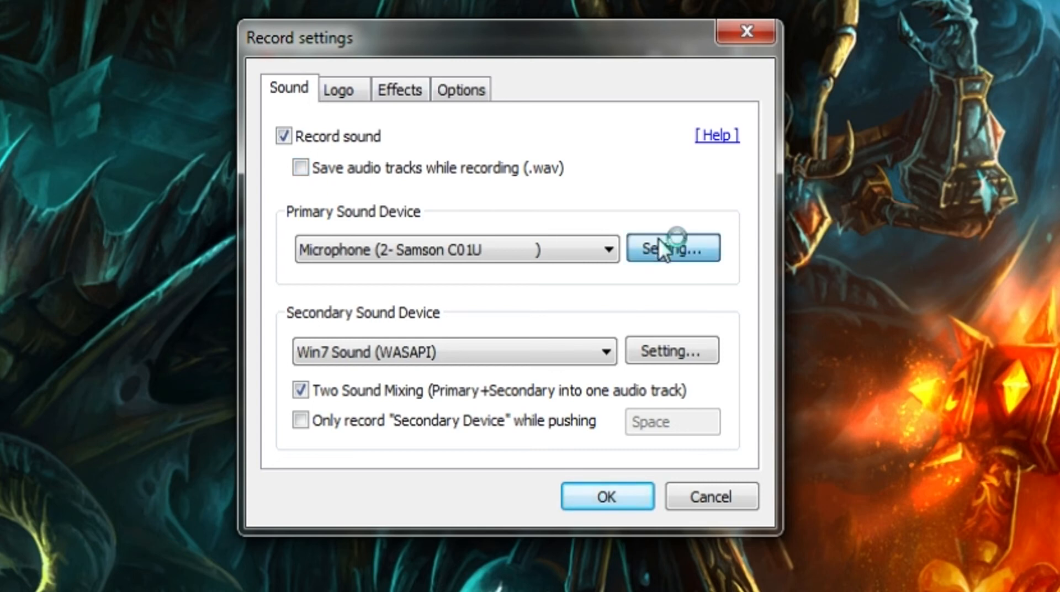
{"action": "left_click", "coordinate": [673, 247]}
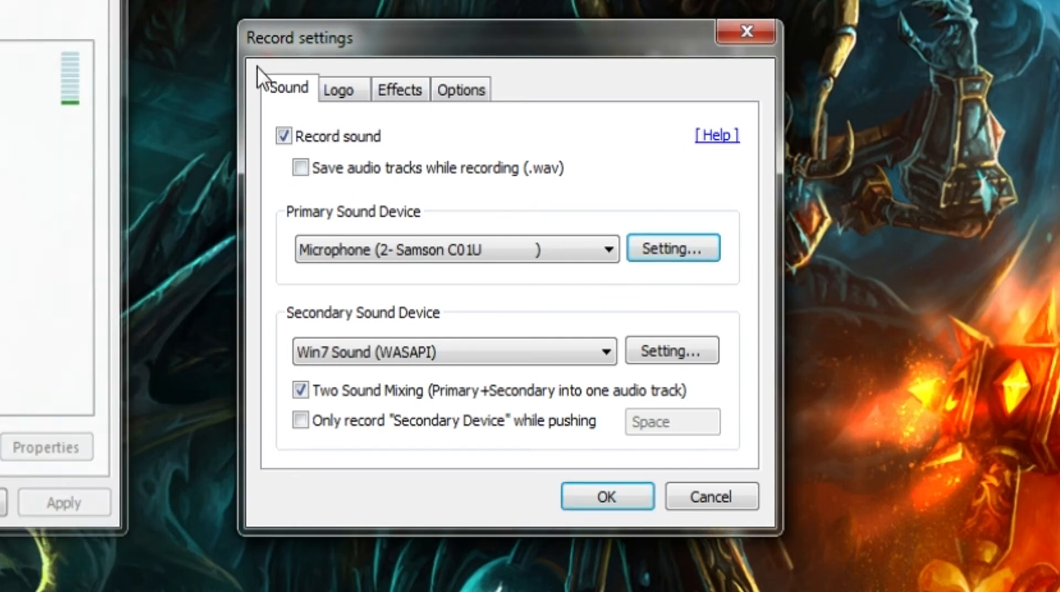
{"action": "mouse_move", "coordinate": [508, 306]}
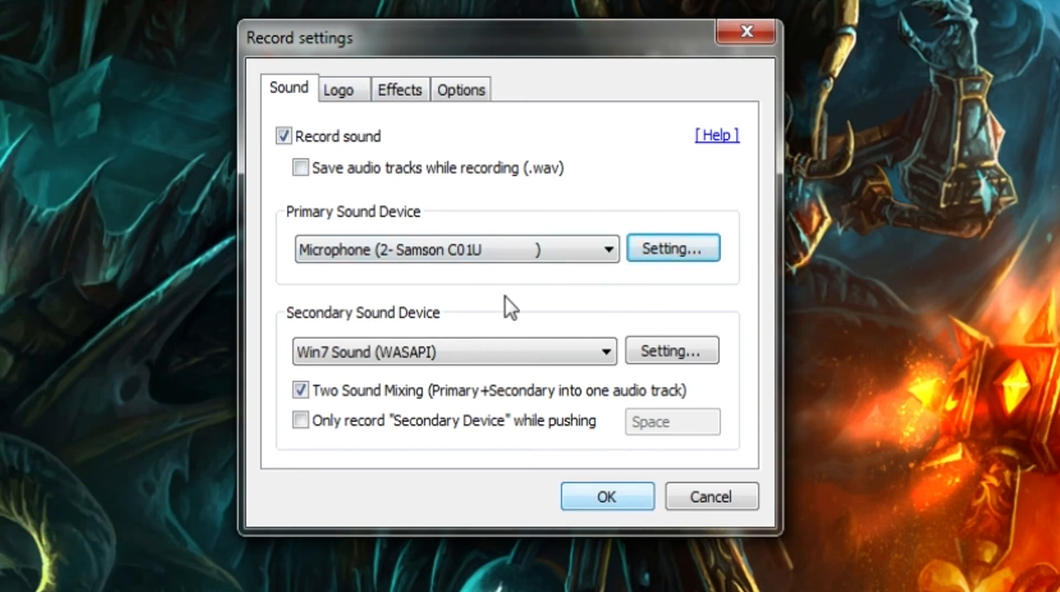
Close Record settings with OK, back to Motion JPEG 1920x1080 30fps PCM video format
{"action": "left_click", "coordinate": [605, 495]}
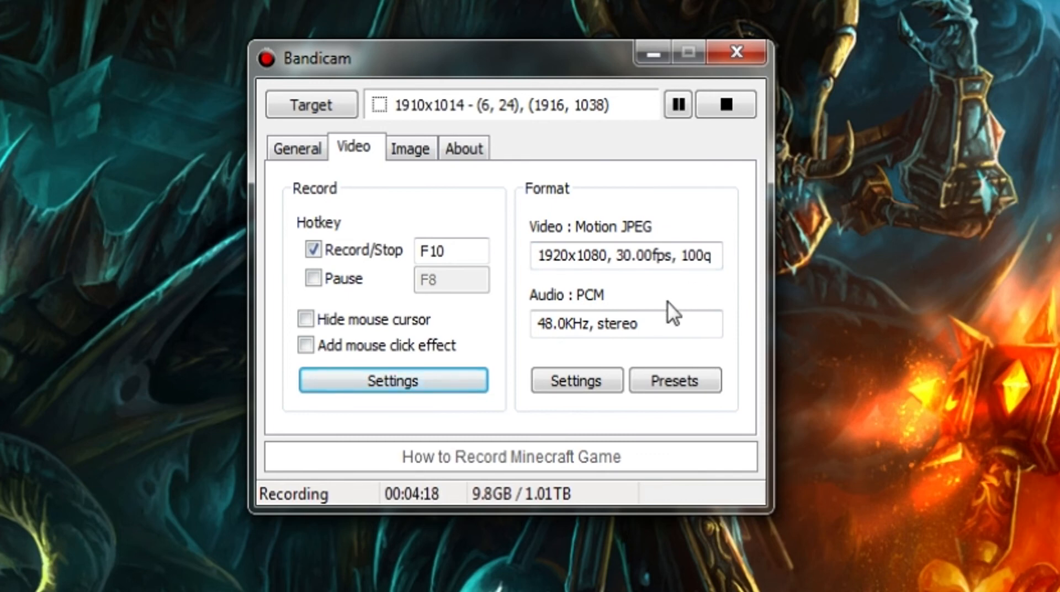
{"action": "mouse_move", "coordinate": [582, 356]}
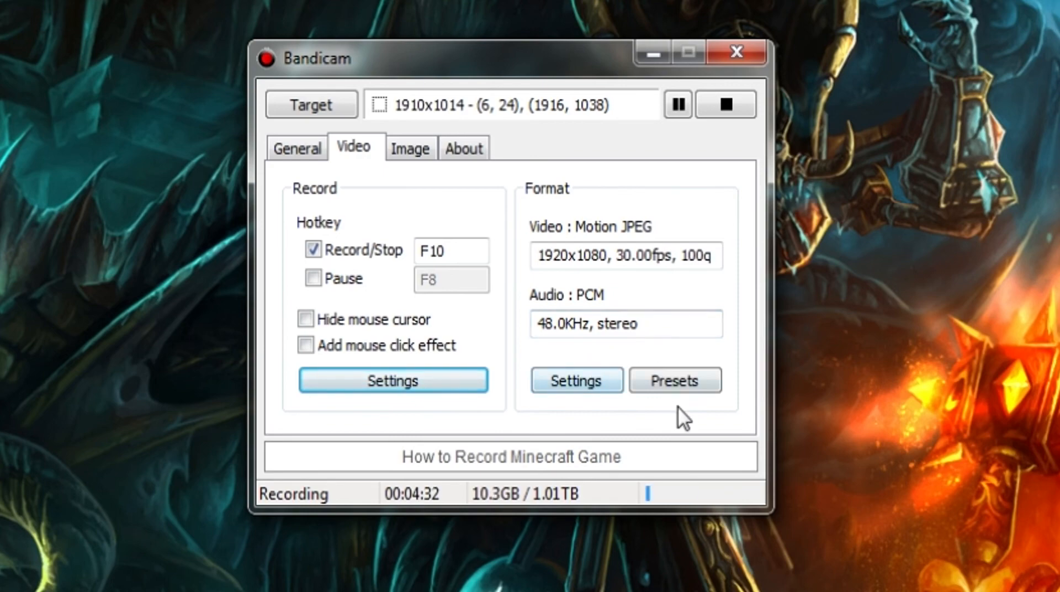
Open the format Presets dropdown, showing the Sony Vegas/Premiere/Pinnacle MP4/WAV preset
{"action": "left_click", "coordinate": [674, 379]}
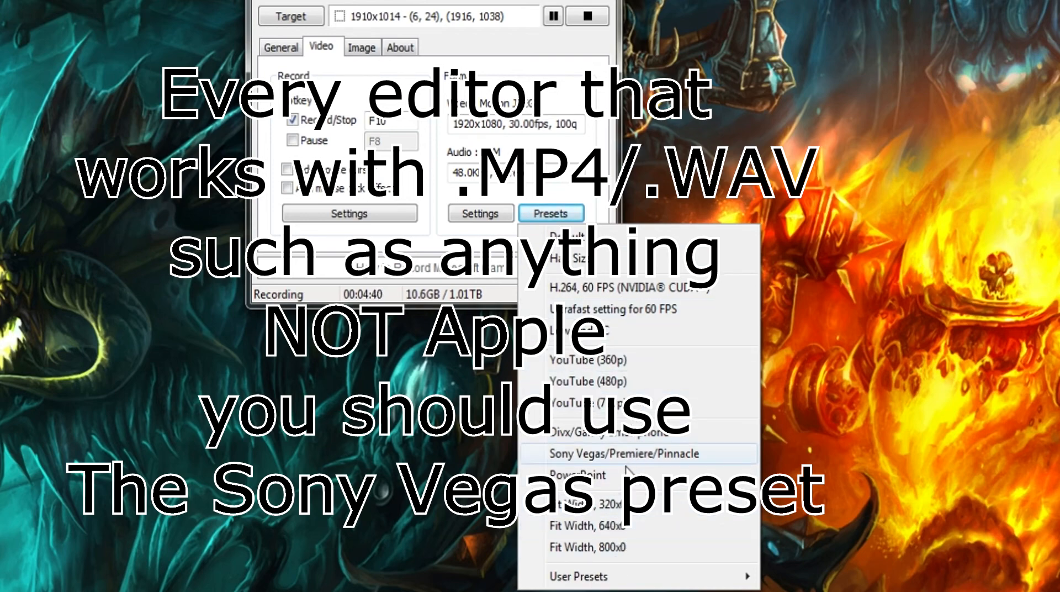
{"action": "mouse_move", "coordinate": [628, 456]}
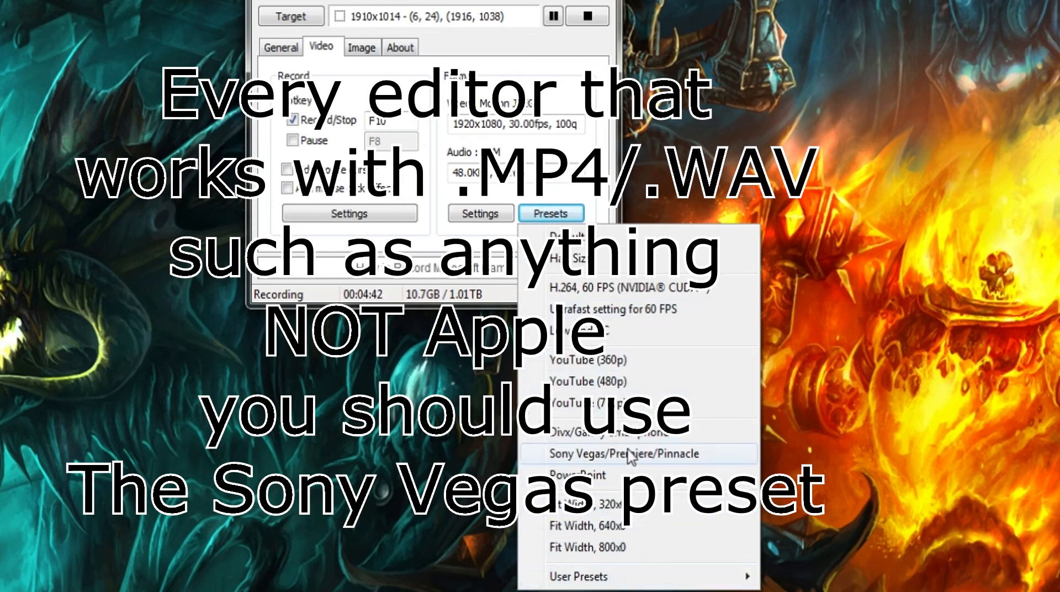
{"action": "mouse_move", "coordinate": [626, 463]}
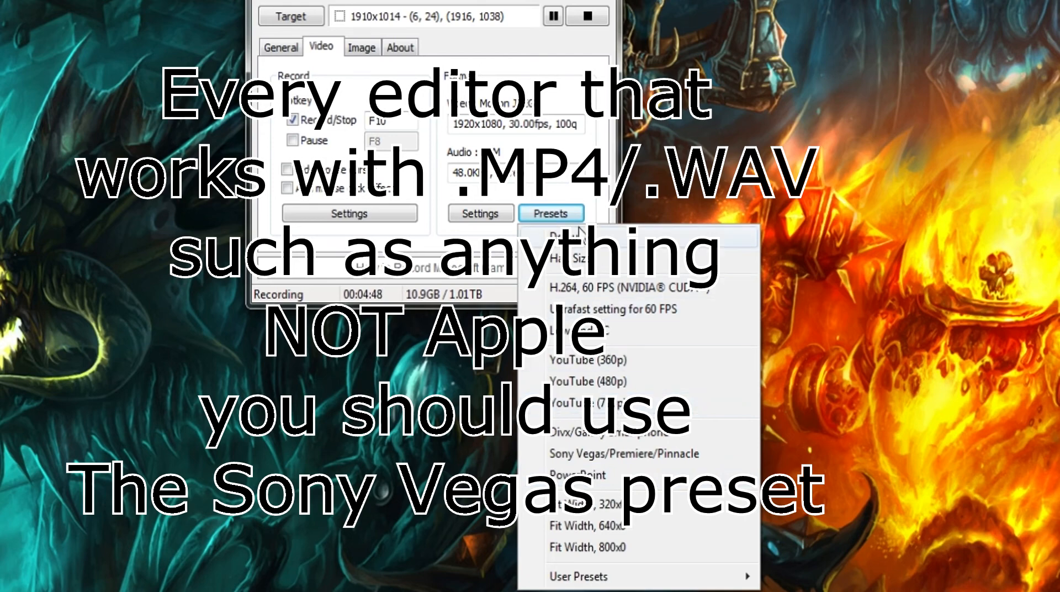
{"action": "mouse_move", "coordinate": [577, 576]}
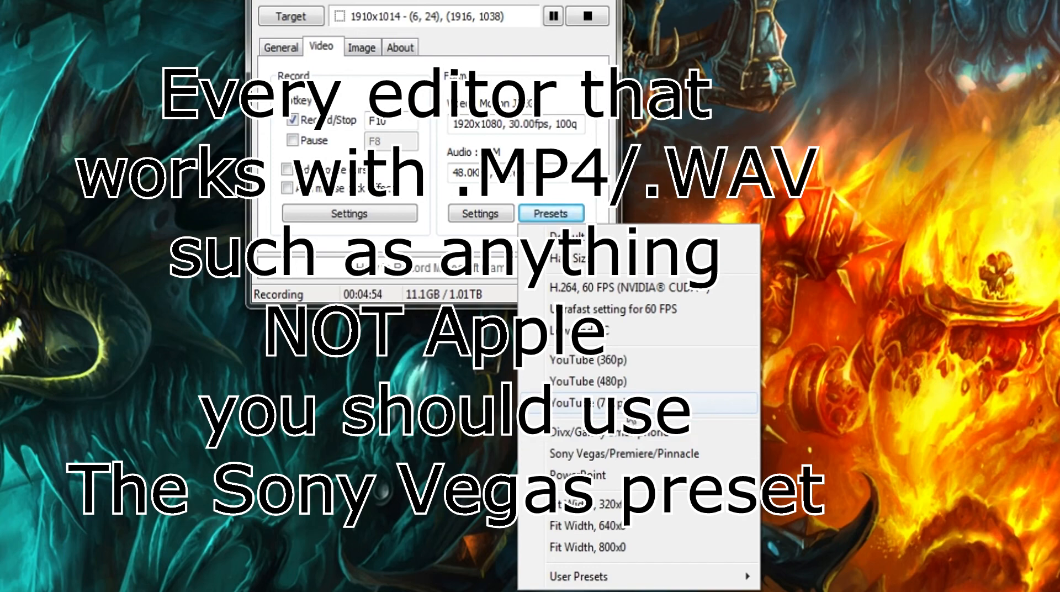
{"action": "mouse_move", "coordinate": [614, 381]}
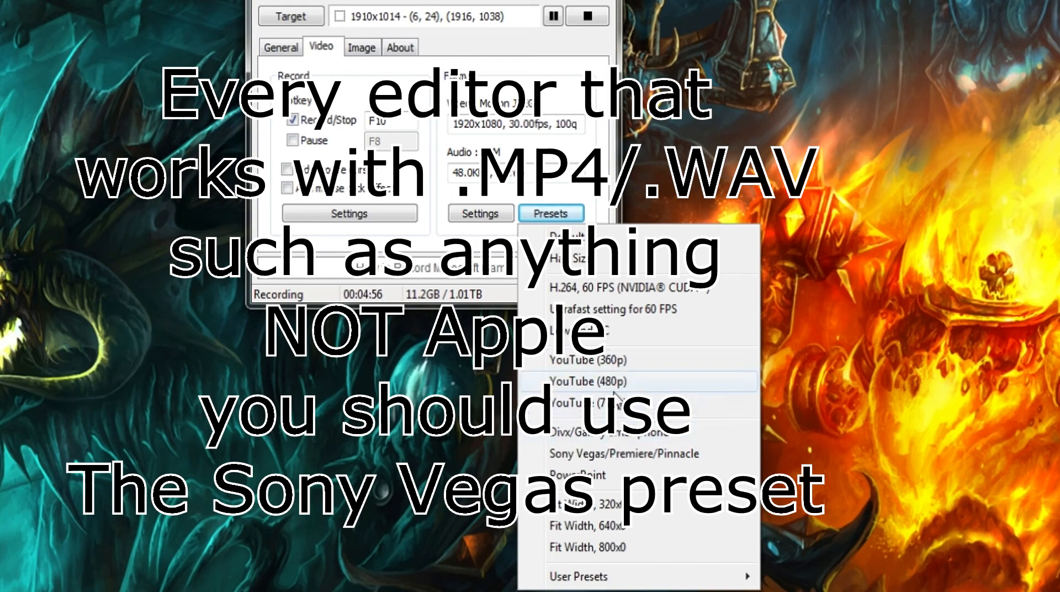
{"action": "mouse_move", "coordinate": [622, 402]}
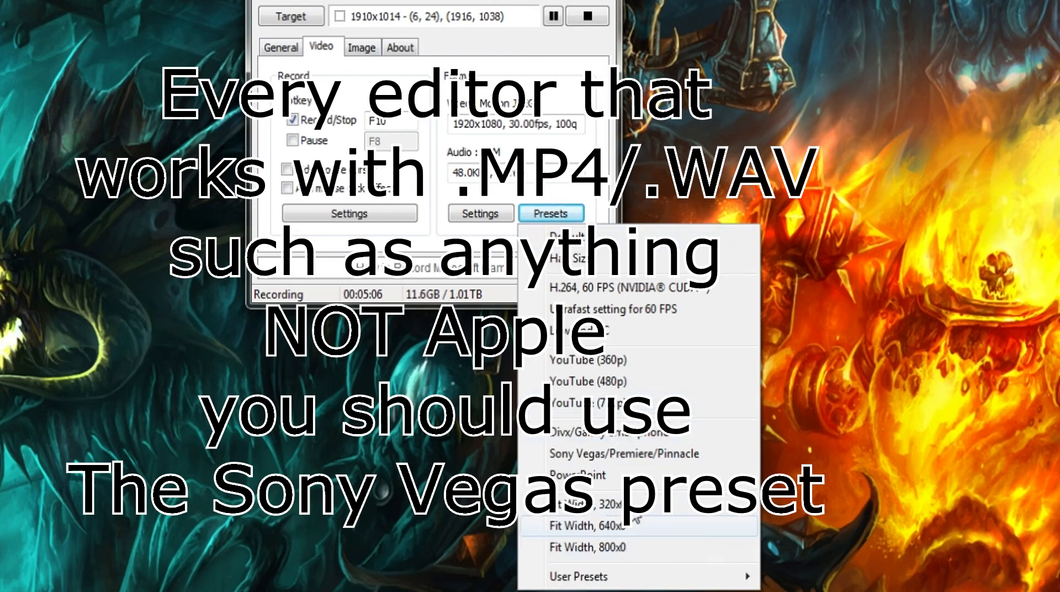
{"action": "mouse_move", "coordinate": [638, 453]}
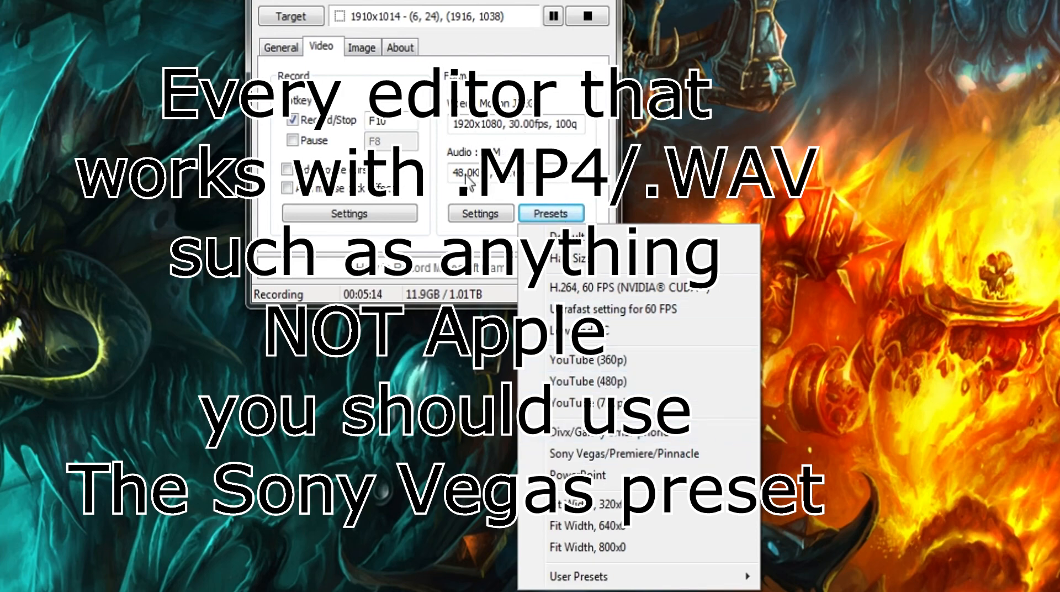
{"action": "mouse_move", "coordinate": [625, 460]}
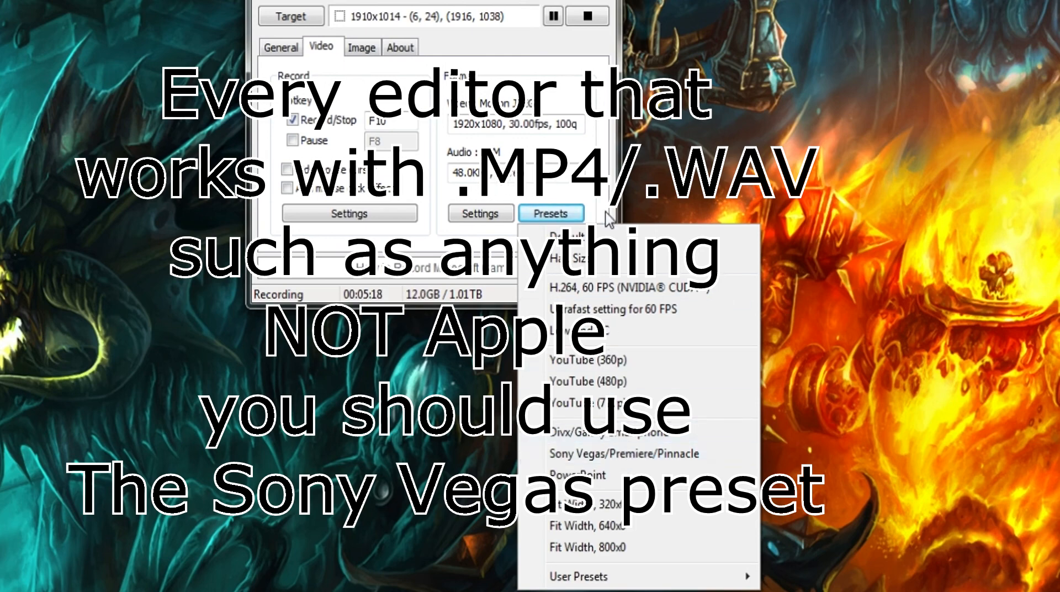
{"action": "mouse_move", "coordinate": [573, 150]}
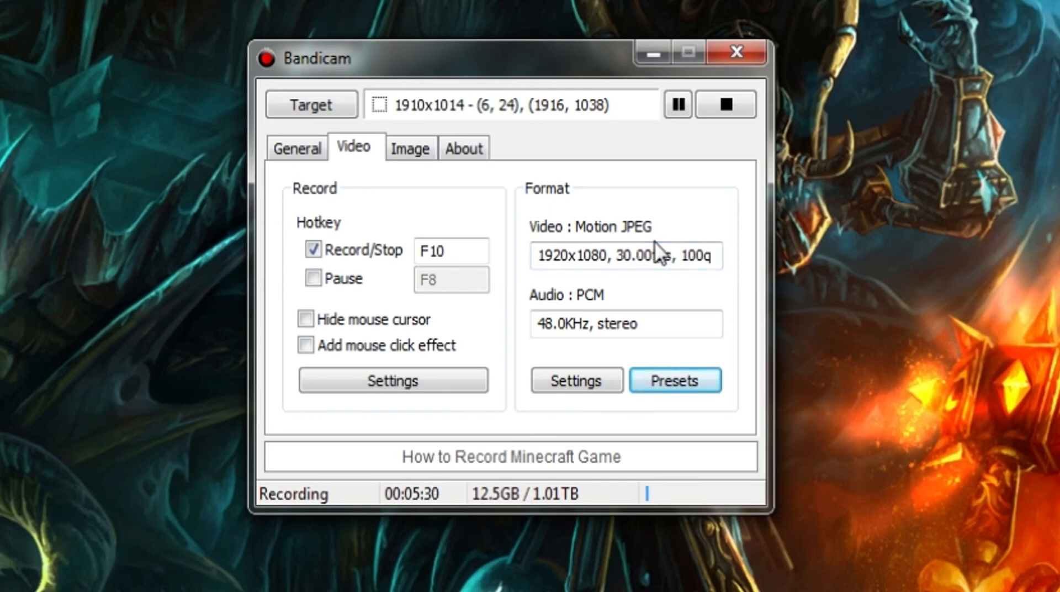
Show Image capture options (F11 hotkey, hidden cursor, high-quality JPG), glancing at About
{"action": "left_click", "coordinate": [409, 148]}
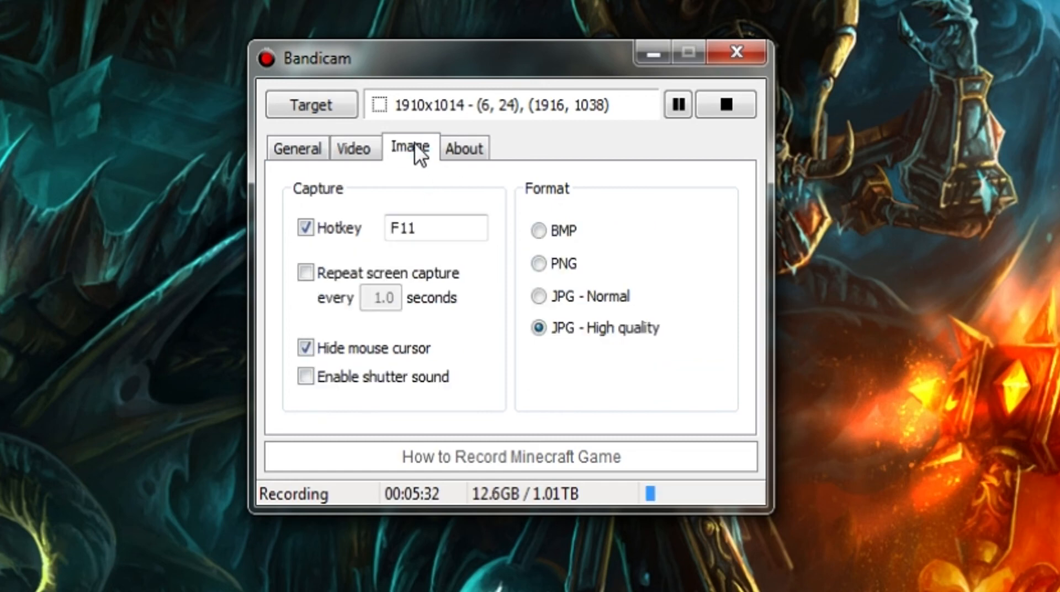
{"action": "mouse_move", "coordinate": [466, 223]}
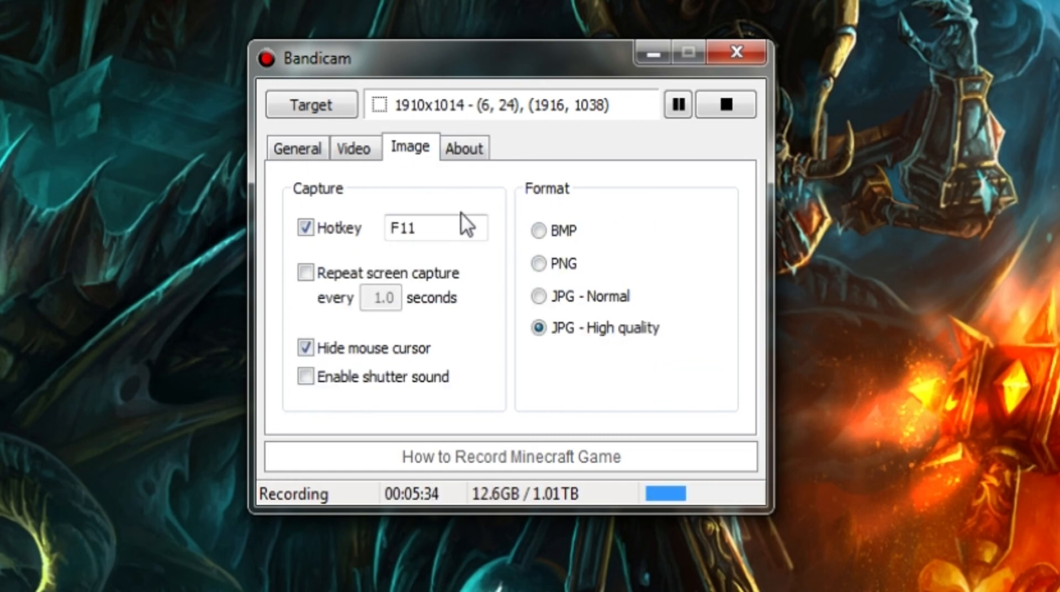
{"action": "mouse_move", "coordinate": [477, 204]}
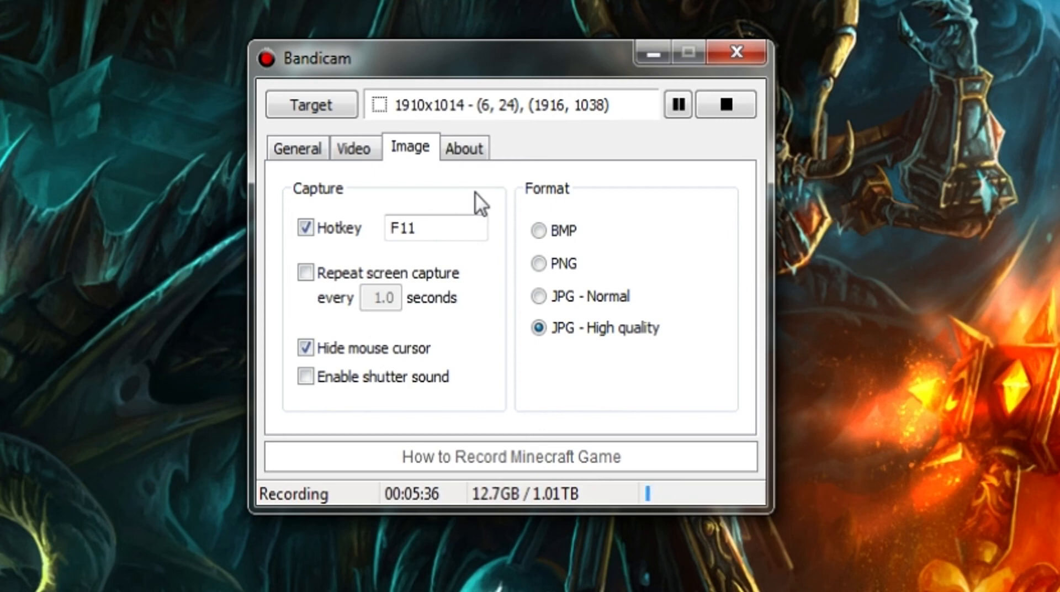
{"action": "mouse_move", "coordinate": [535, 350]}
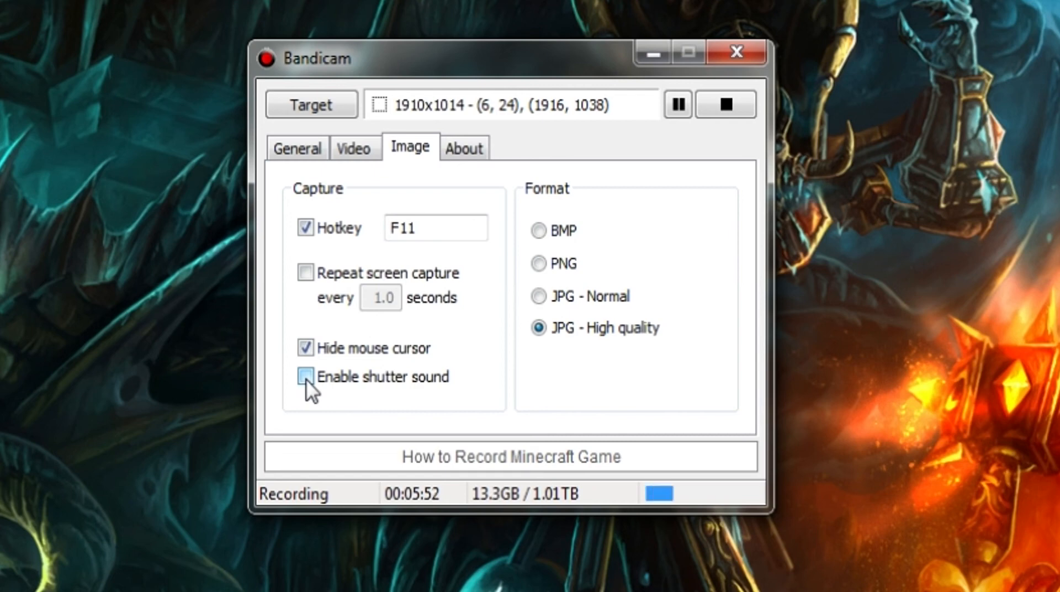
{"action": "left_click", "coordinate": [305, 377]}
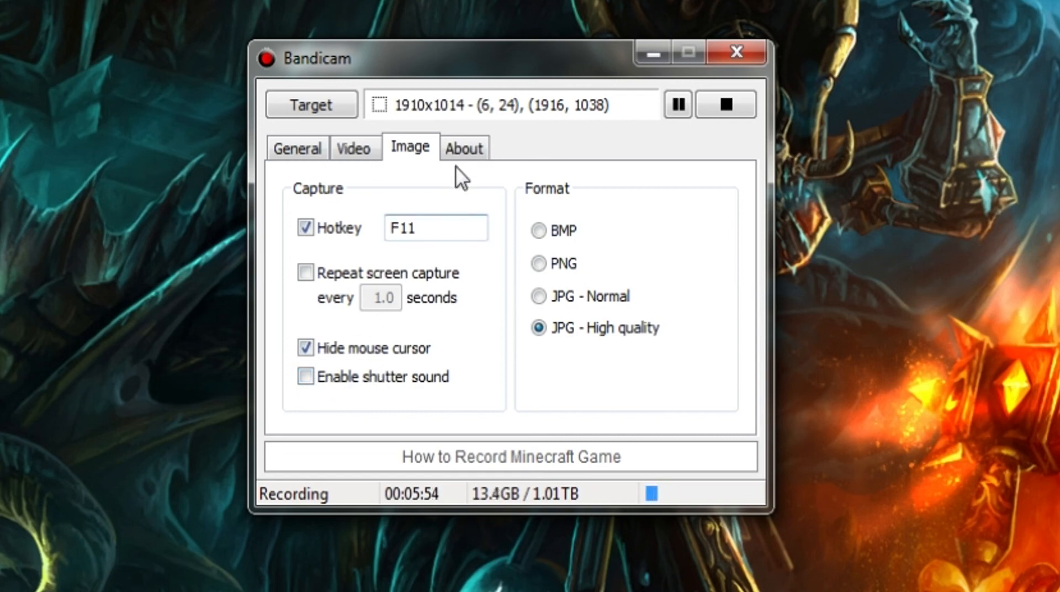
{"action": "left_click", "coordinate": [464, 148]}
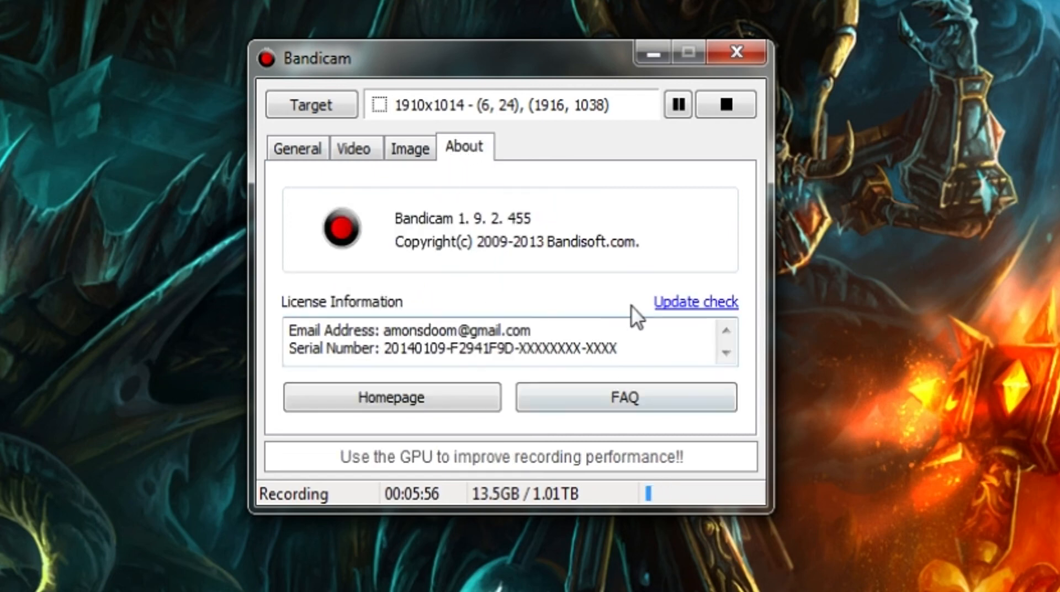
{"action": "left_click", "coordinate": [409, 147]}
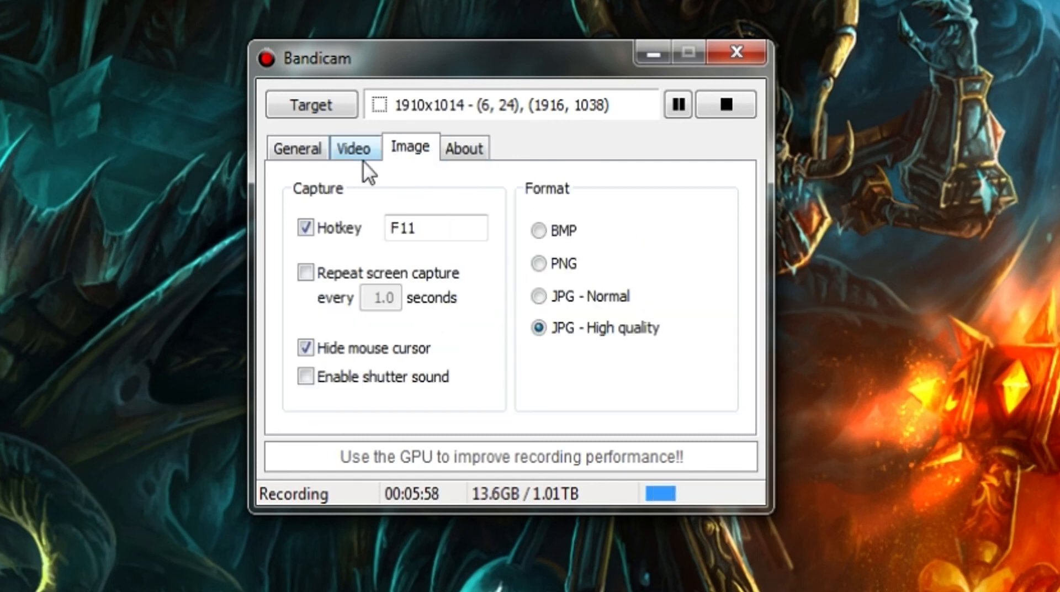
Show the General tab with the Documents output folder and Auto Complete Recording off
{"action": "left_click", "coordinate": [296, 147]}
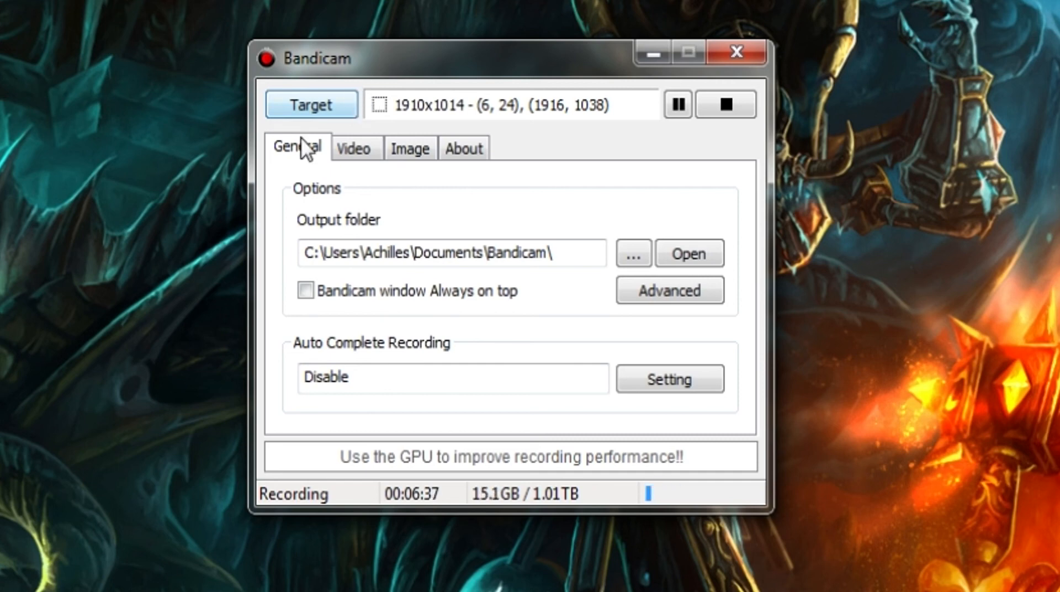
{"action": "mouse_move", "coordinate": [226, 413]}
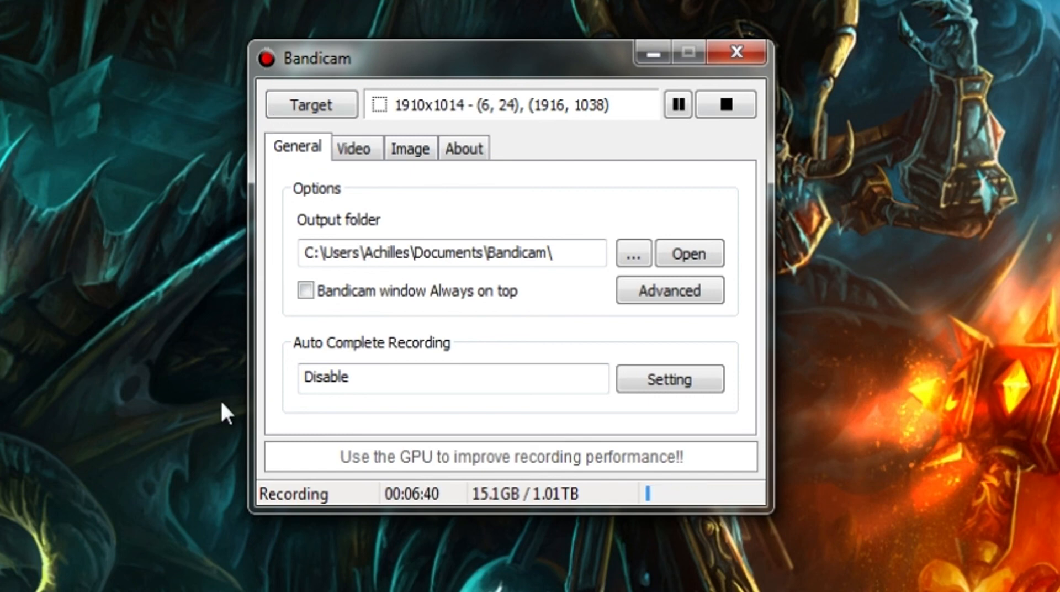
{"action": "mouse_move", "coordinate": [231, 103]}
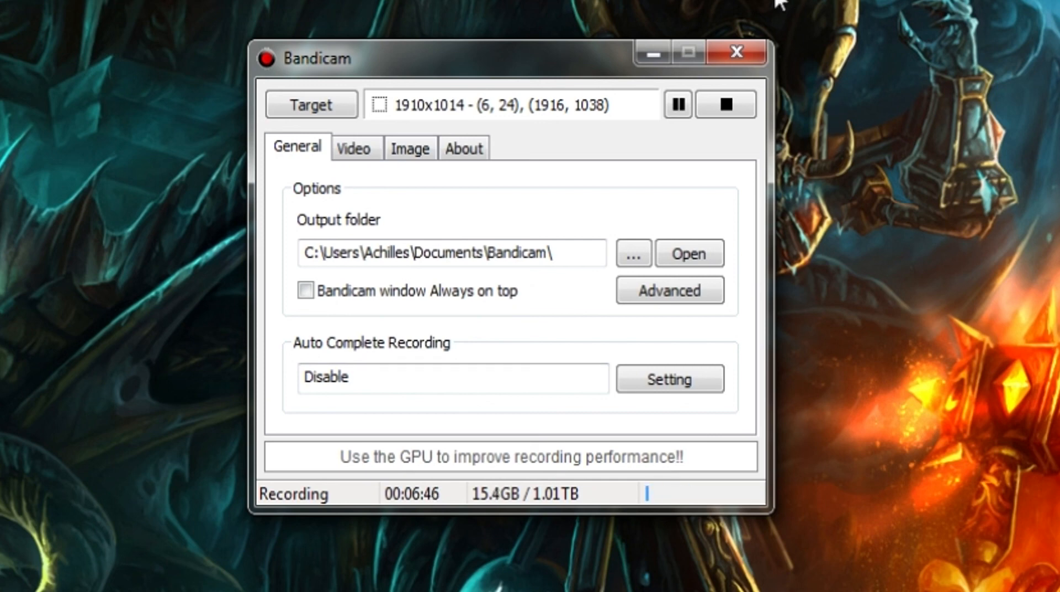
{"action": "mouse_move", "coordinate": [859, 188]}
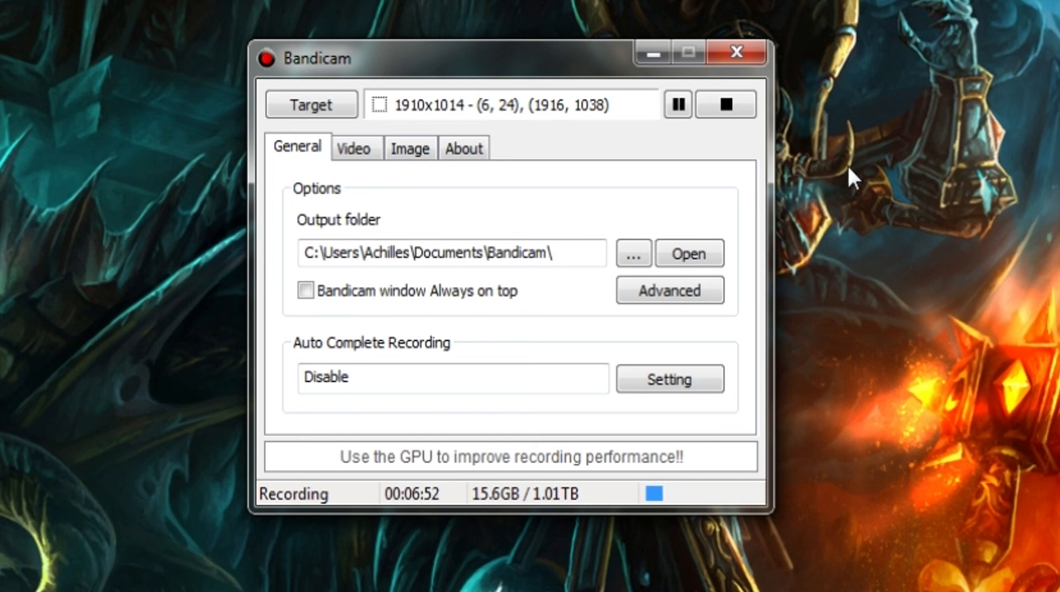
{"action": "mouse_move", "coordinate": [612, 429]}
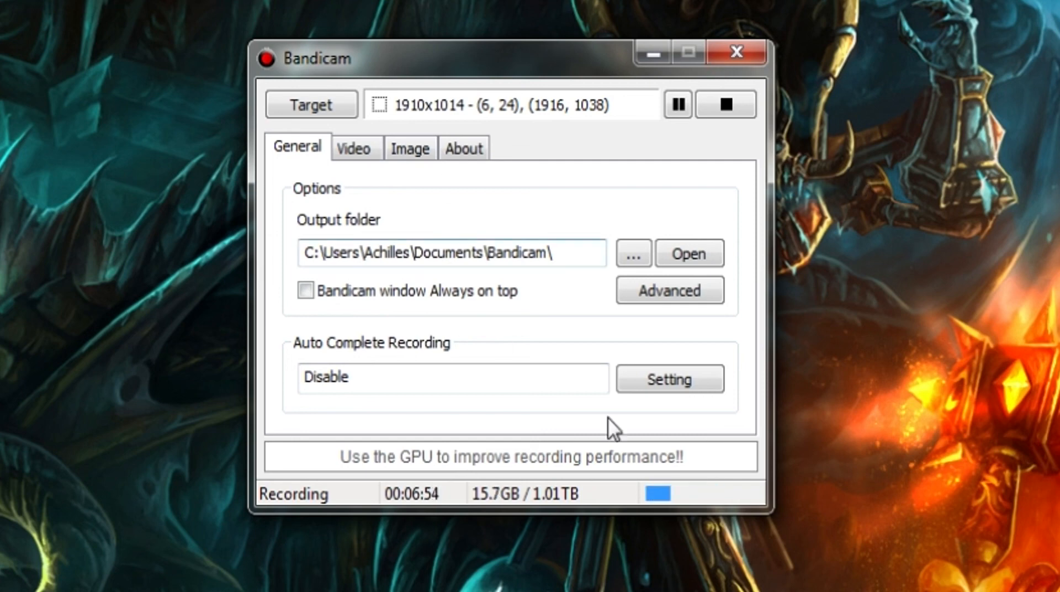
{"action": "mouse_move", "coordinate": [200, 37]}
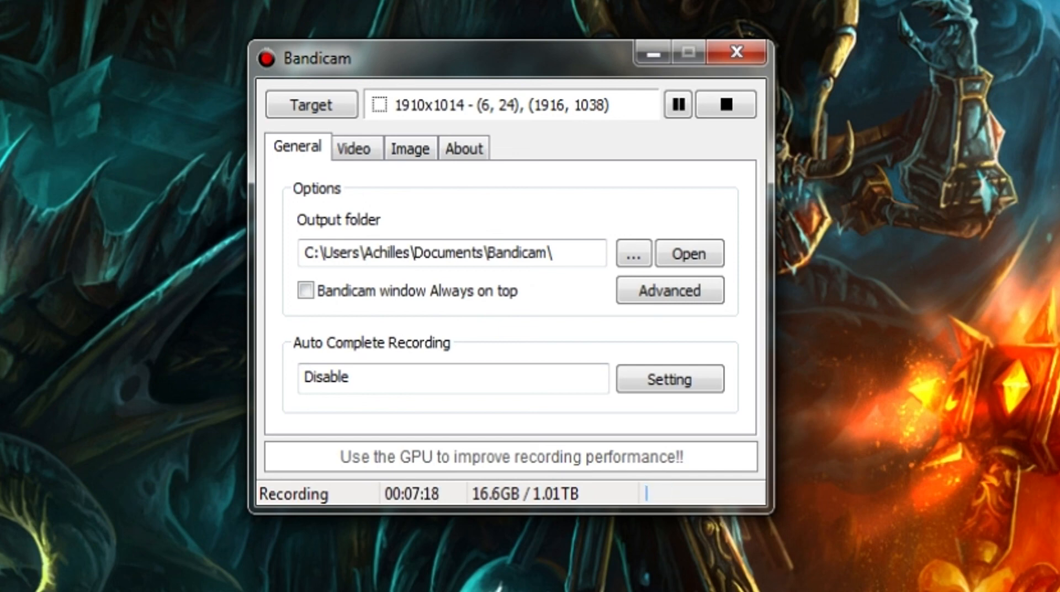
{"action": "mouse_move", "coordinate": [899, 426]}
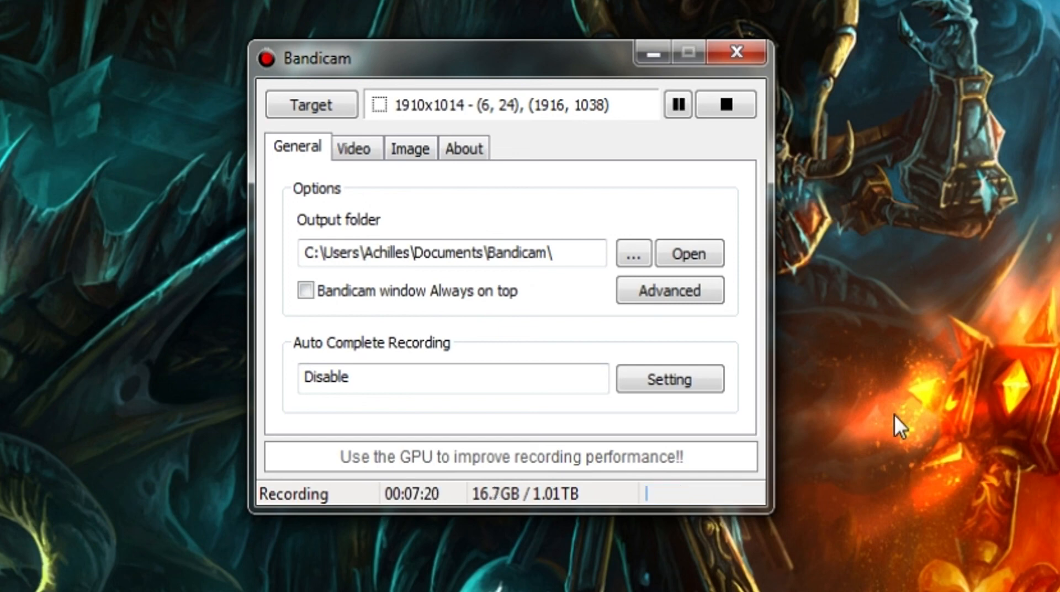
{"action": "mouse_move", "coordinate": [882, 415]}
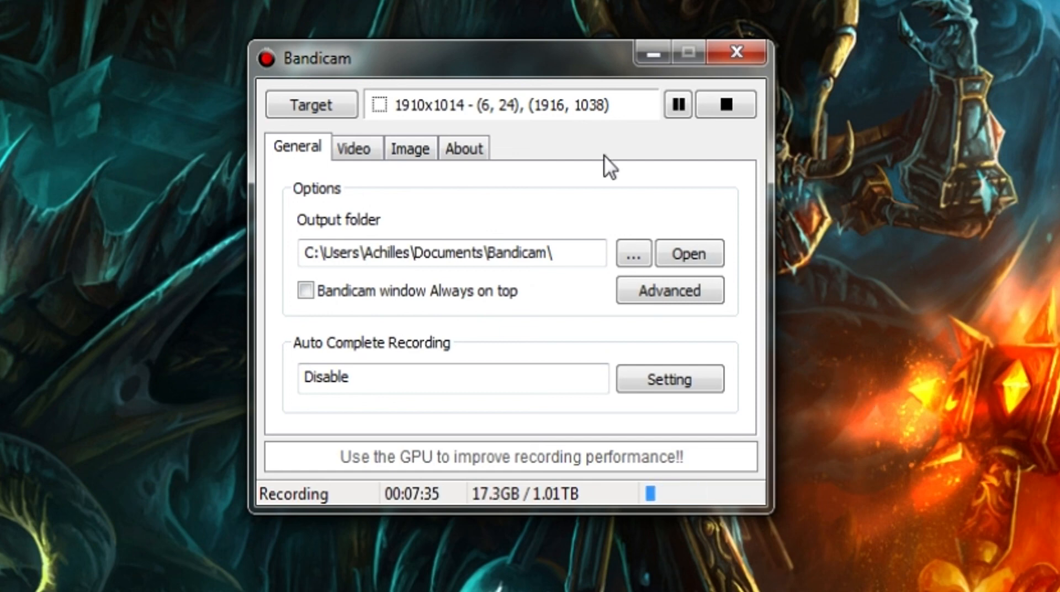
{"action": "mouse_move", "coordinate": [541, 71]}
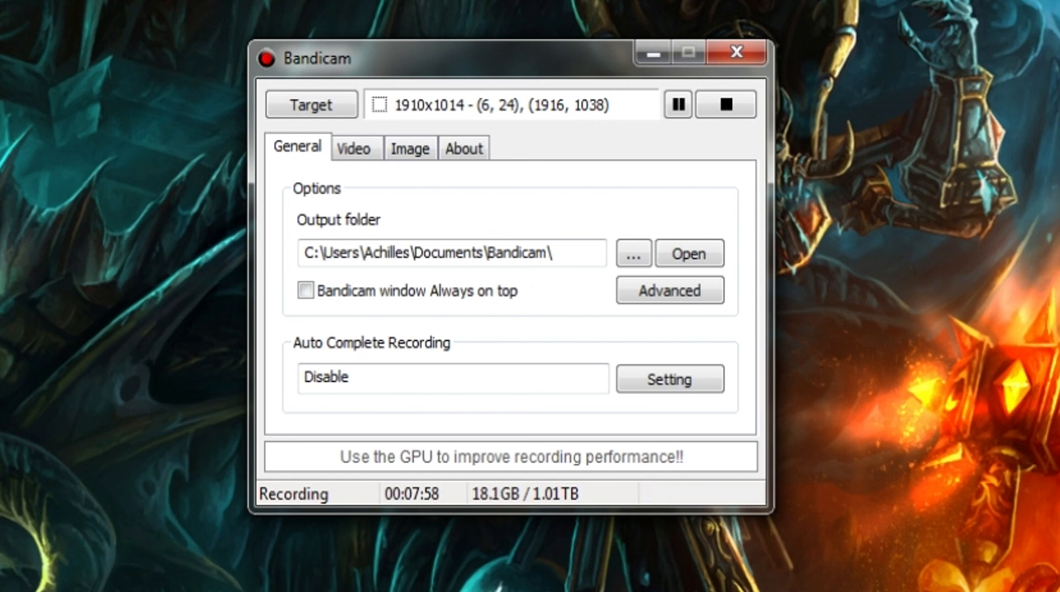
{"action": "mouse_move", "coordinate": [518, 78]}
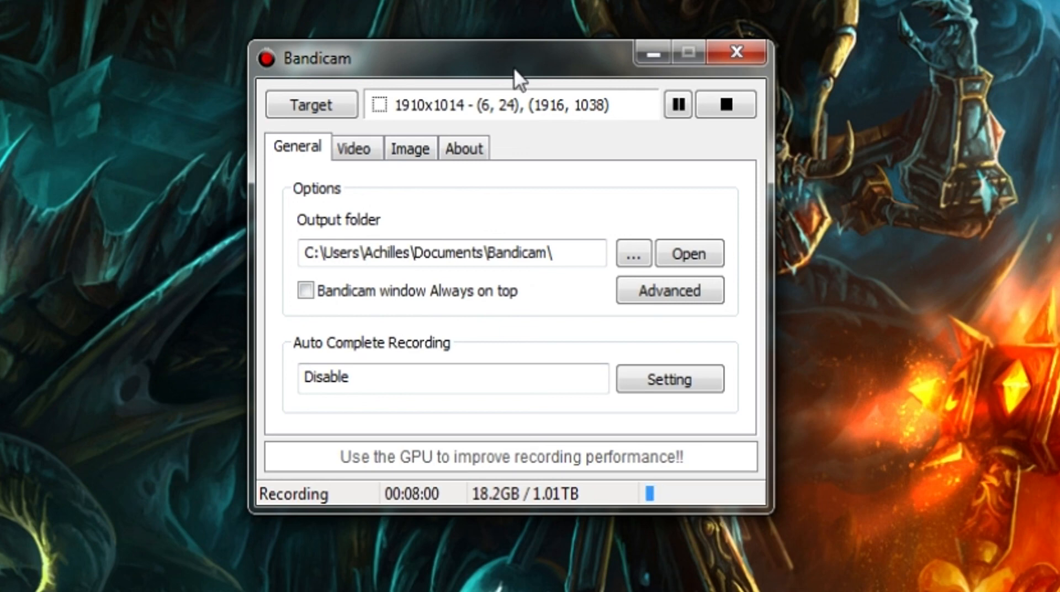